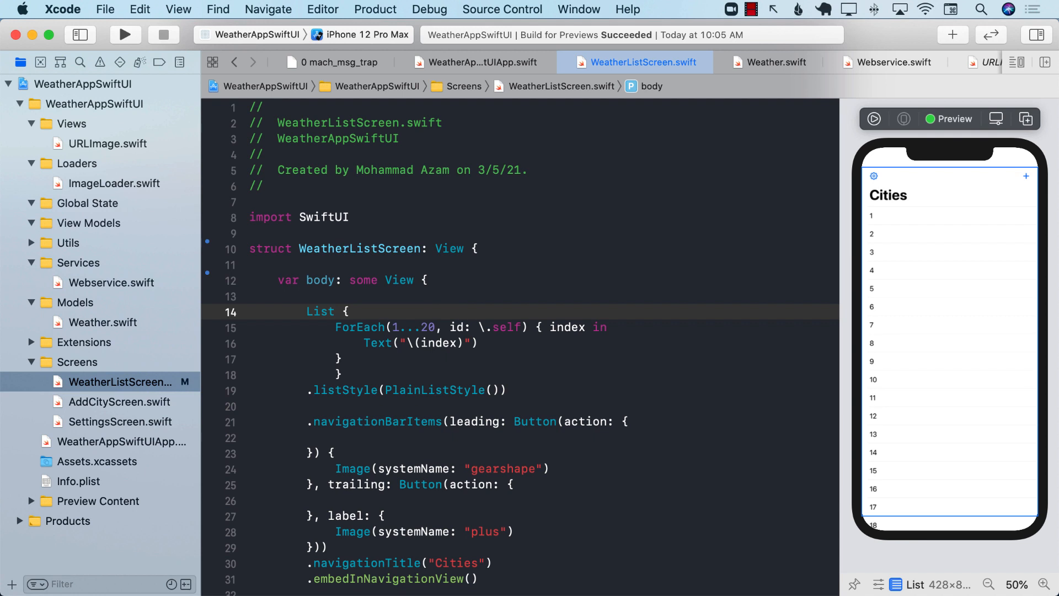
Step: Show AddCityScreen.swift beside its Add City preview, after briefly checking WeatherListScreen.swift
click(349, 311)
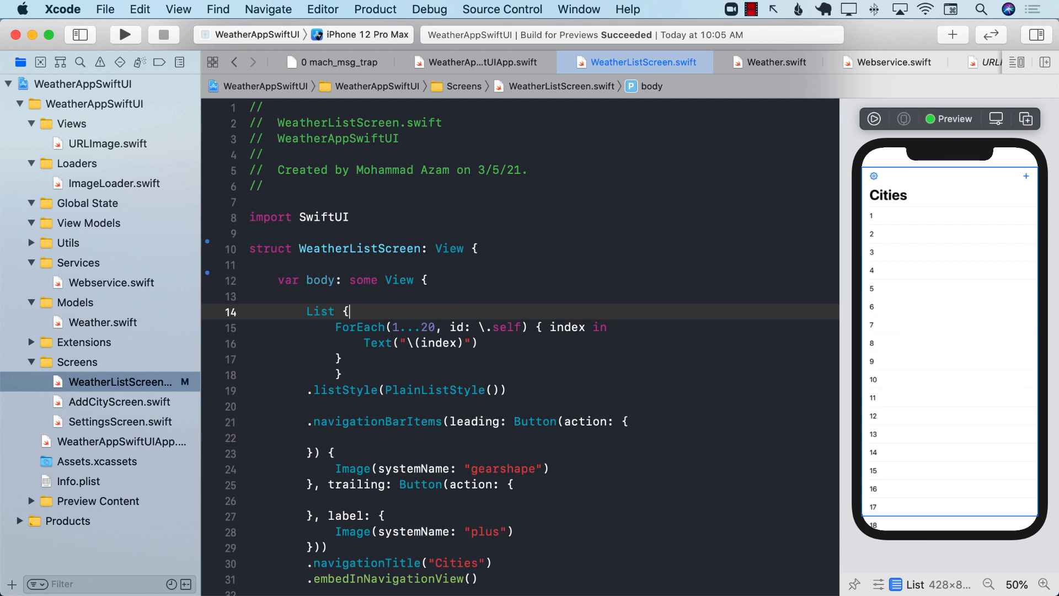
mouse_move(120, 406)
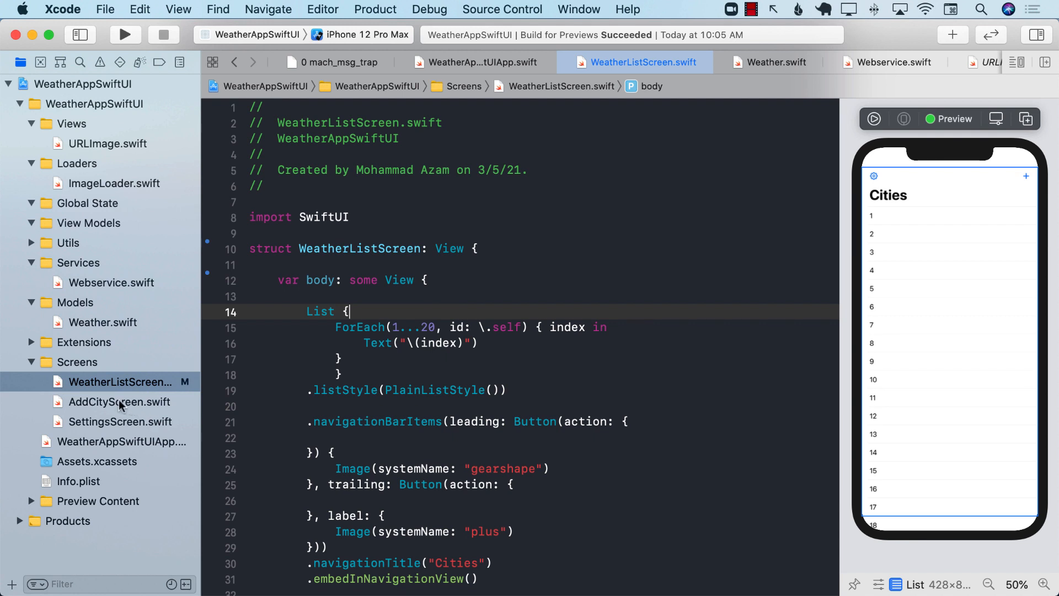
click(119, 401)
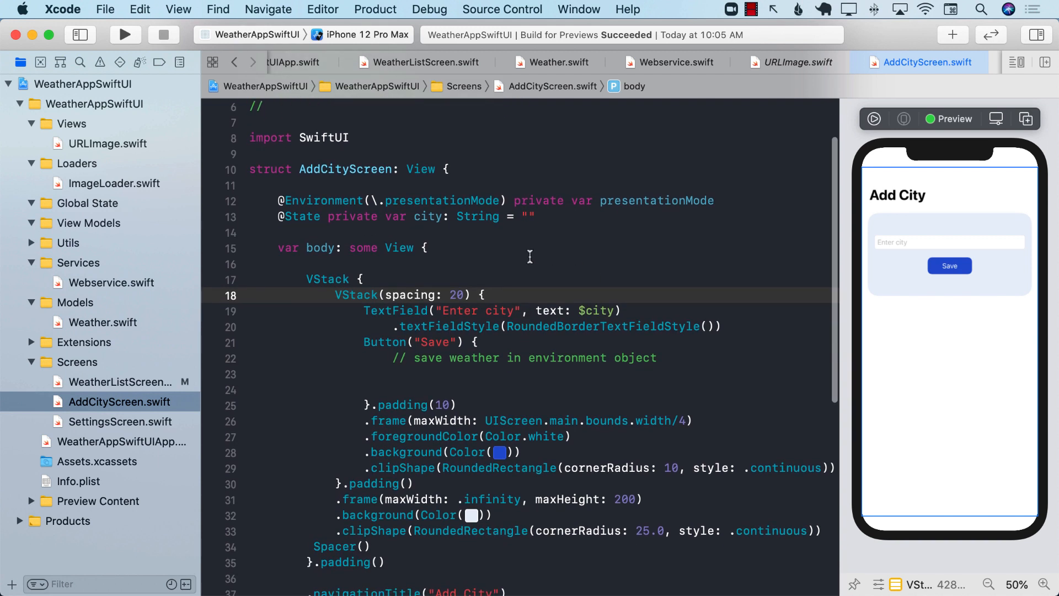
mouse_move(898, 246)
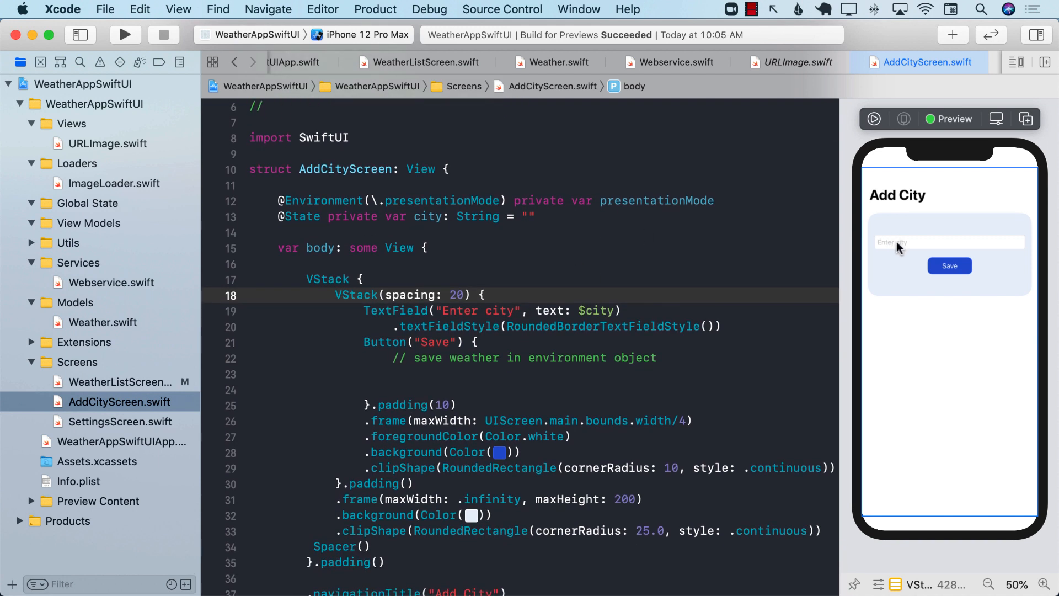
mouse_move(614, 221)
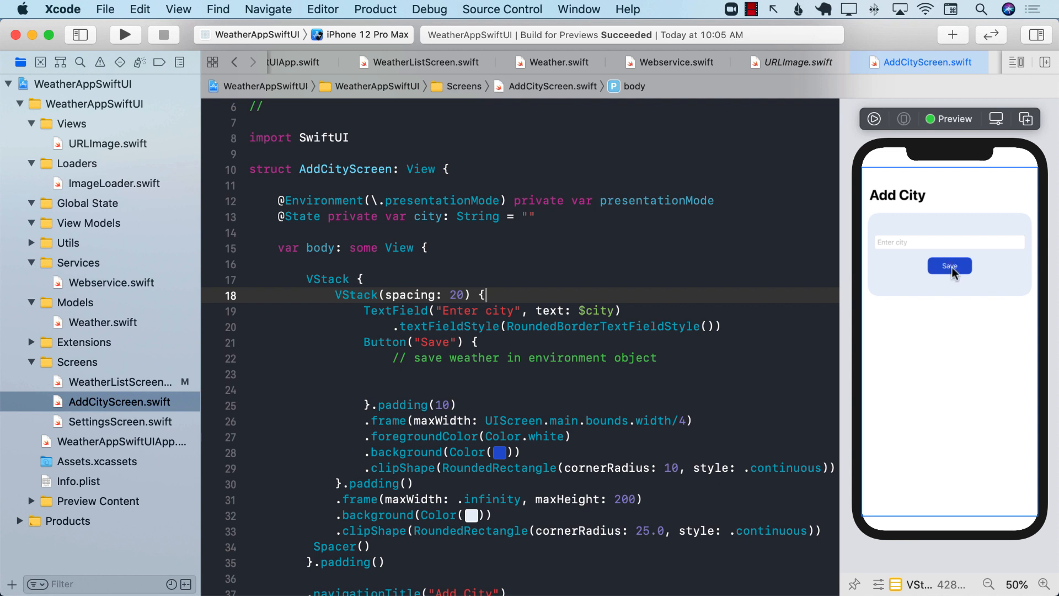
mouse_move(524, 289)
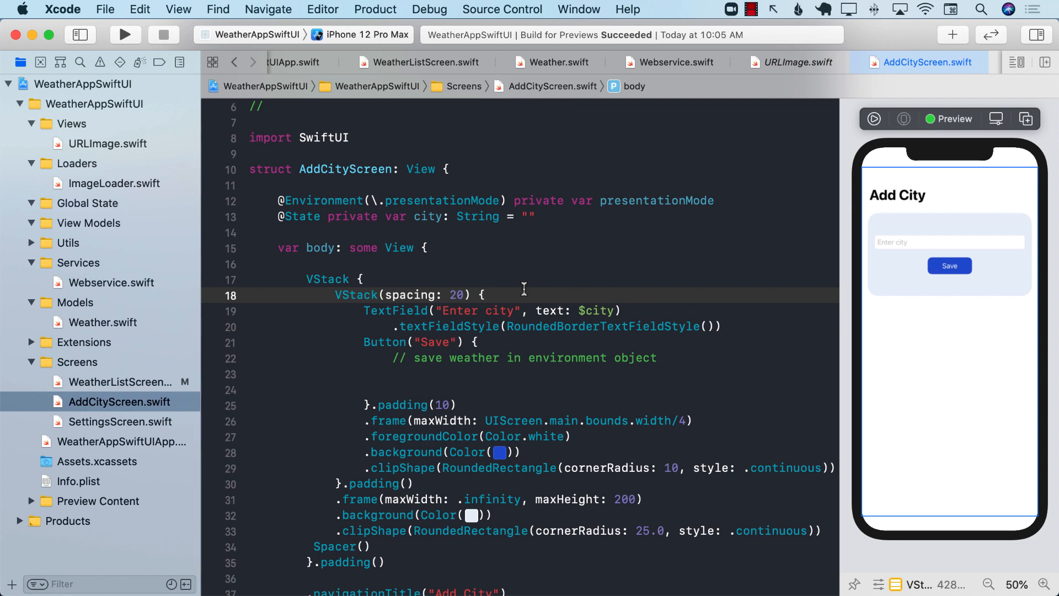
click(120, 381)
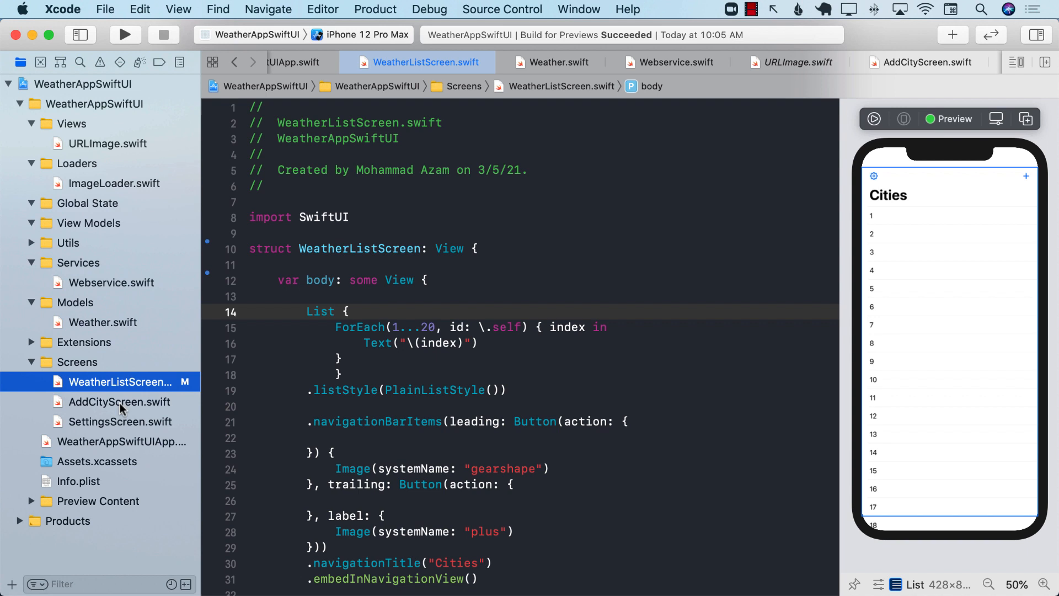
click(120, 401)
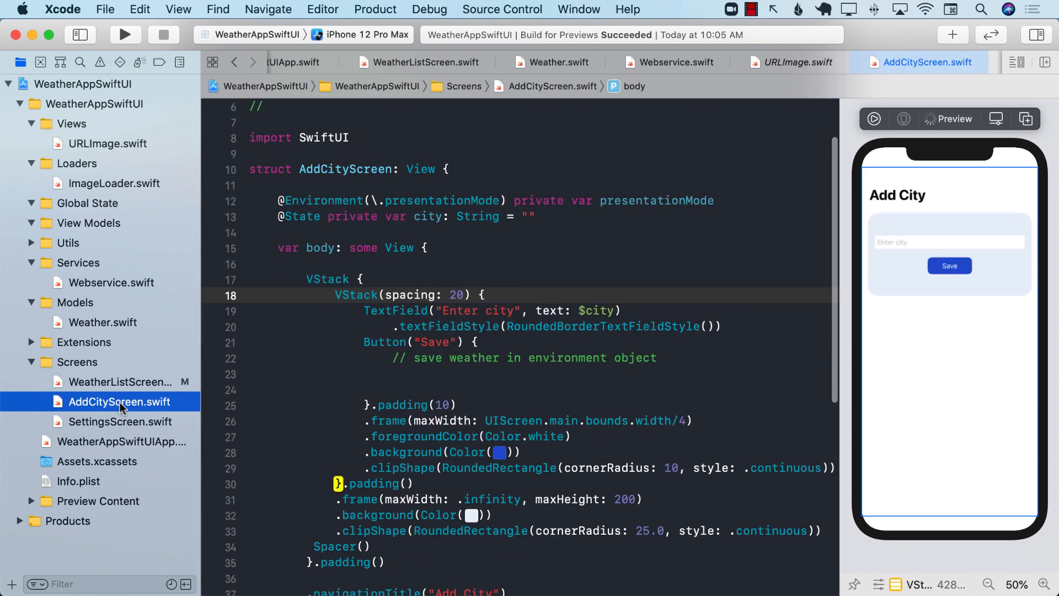
Step: Create a plain Swift file named AddWeatherViewModel in the View Models group
click(88, 223)
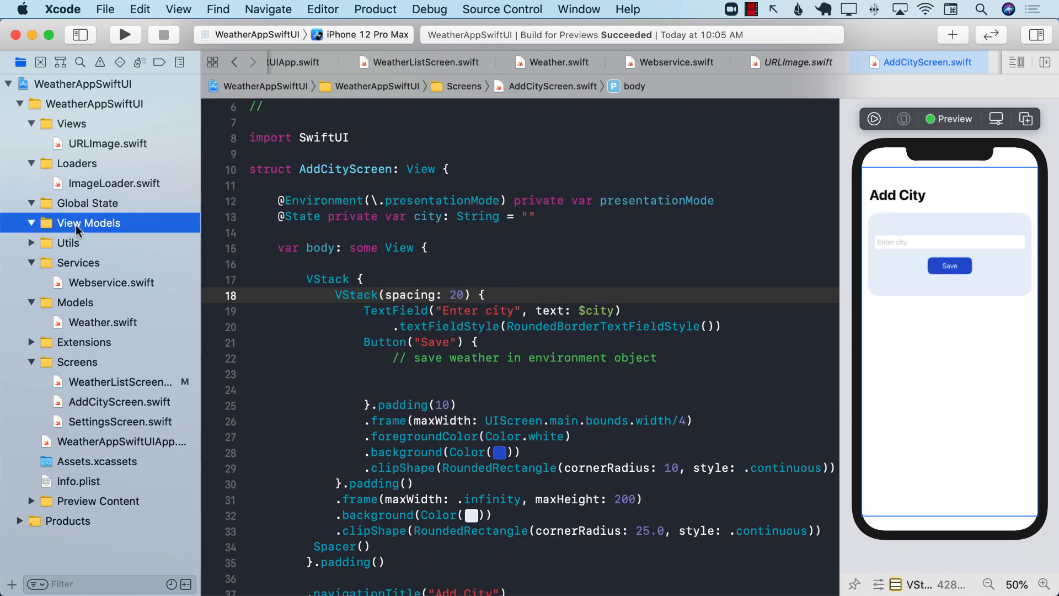
right_click(87, 223)
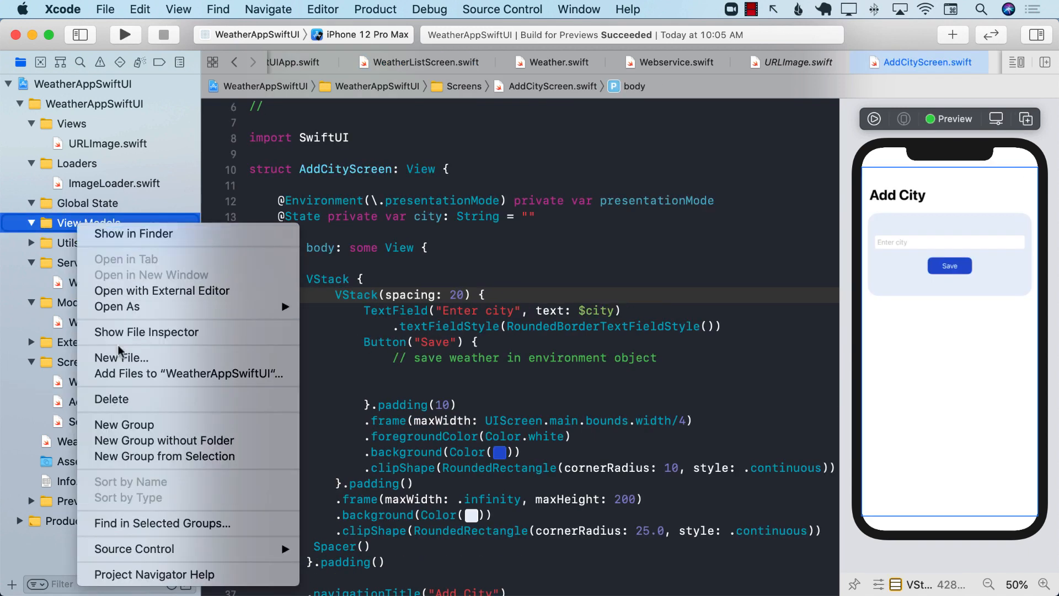
click(121, 358)
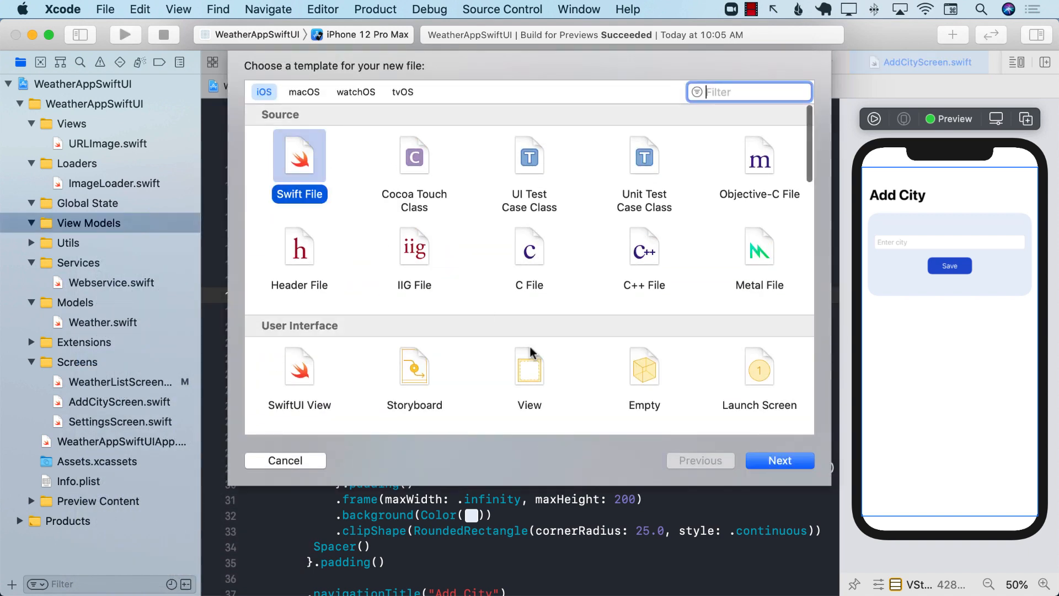
click(779, 460)
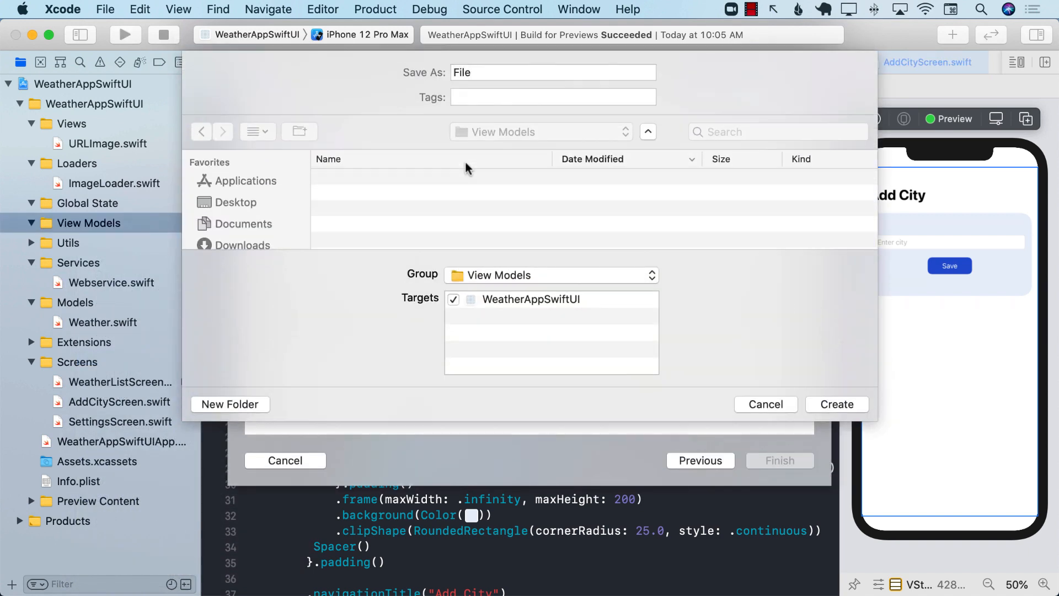
click(552, 72)
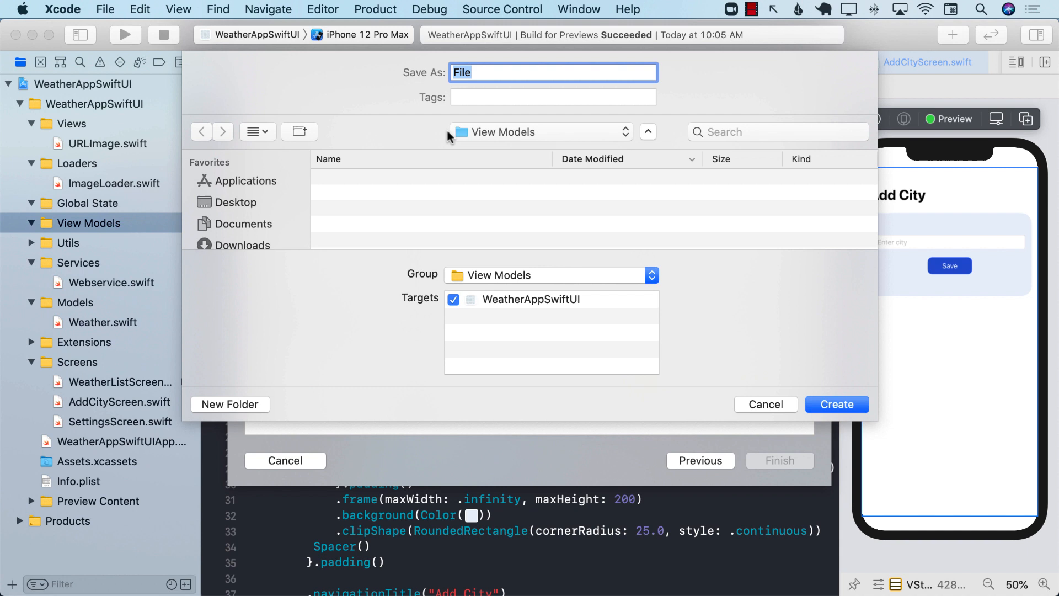
text(AddWeathe)
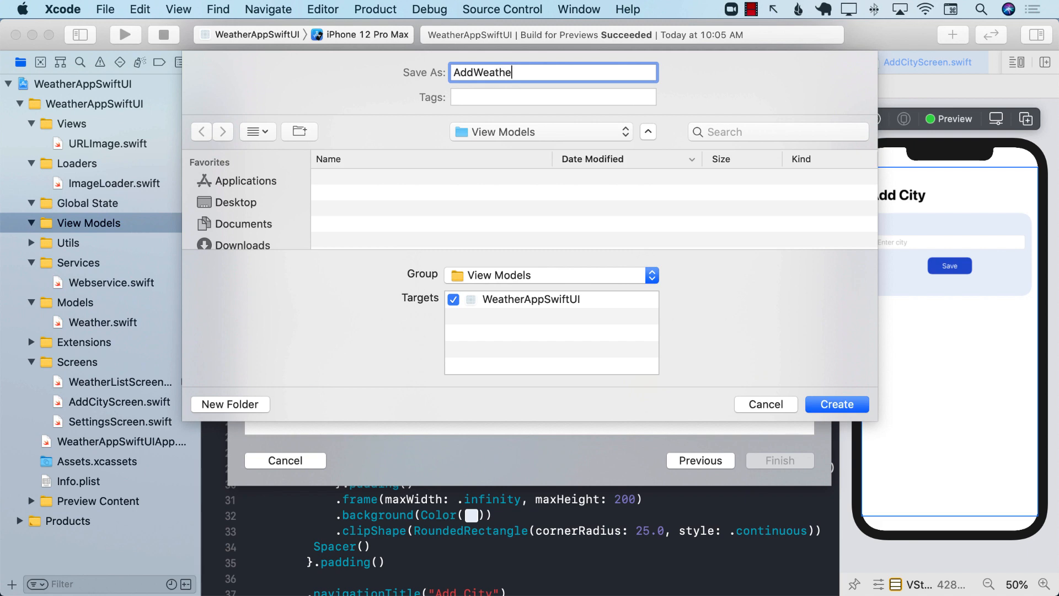
text(rViewModel)
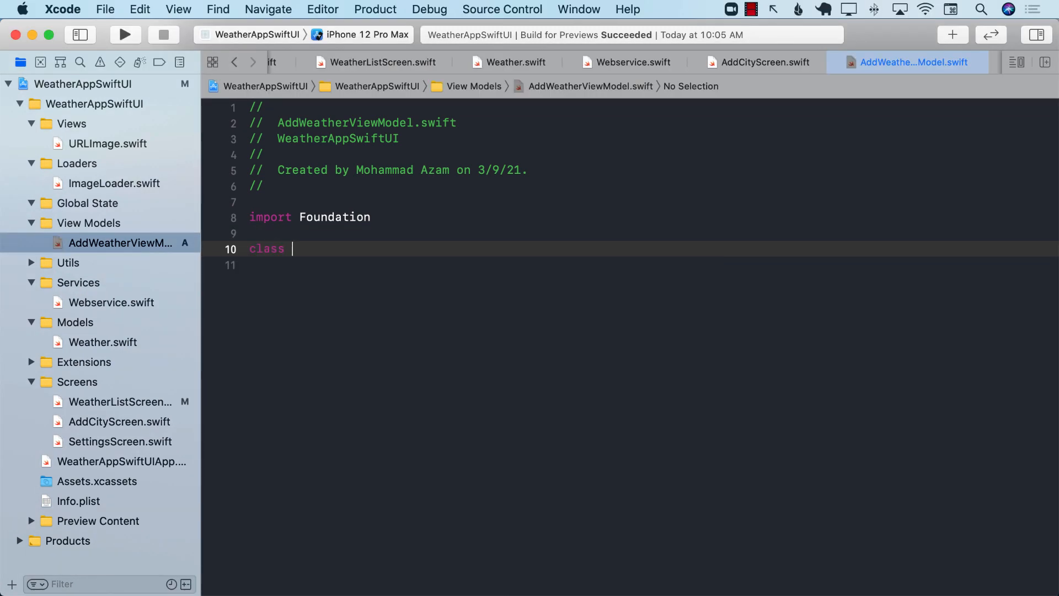
Step: Declare AddWeatherViewModel as an ObservableObject with a city String property
text(AddWea)
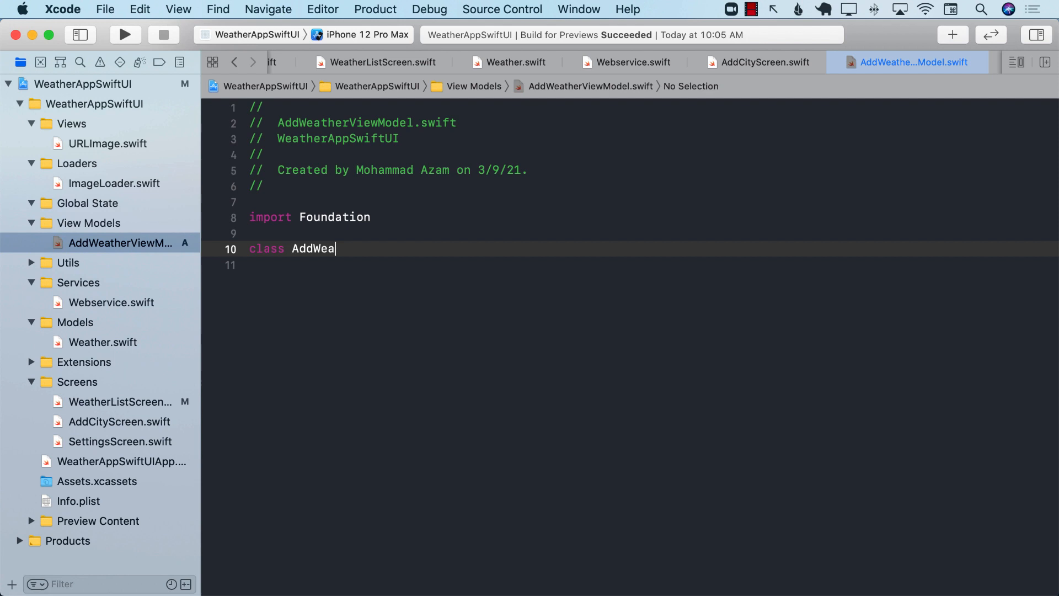
text(therViewModel: Ob)
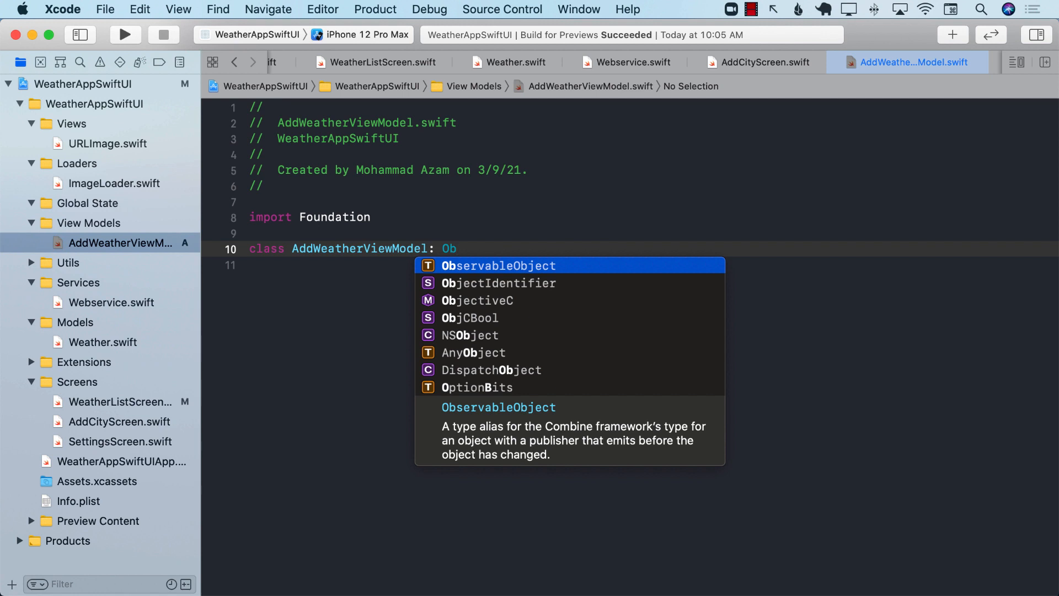
key(Return)
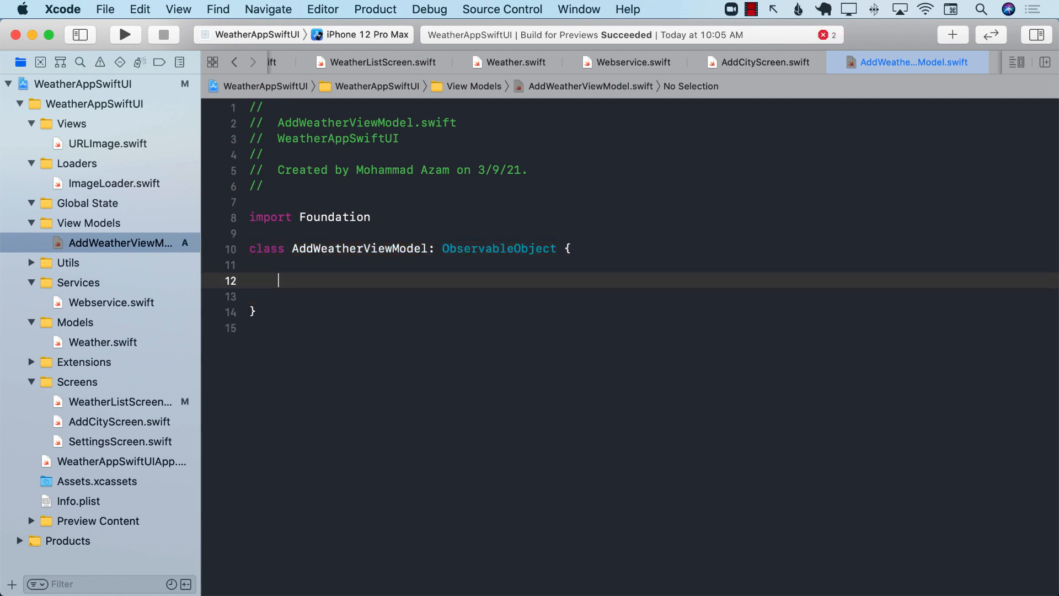
text(var city)
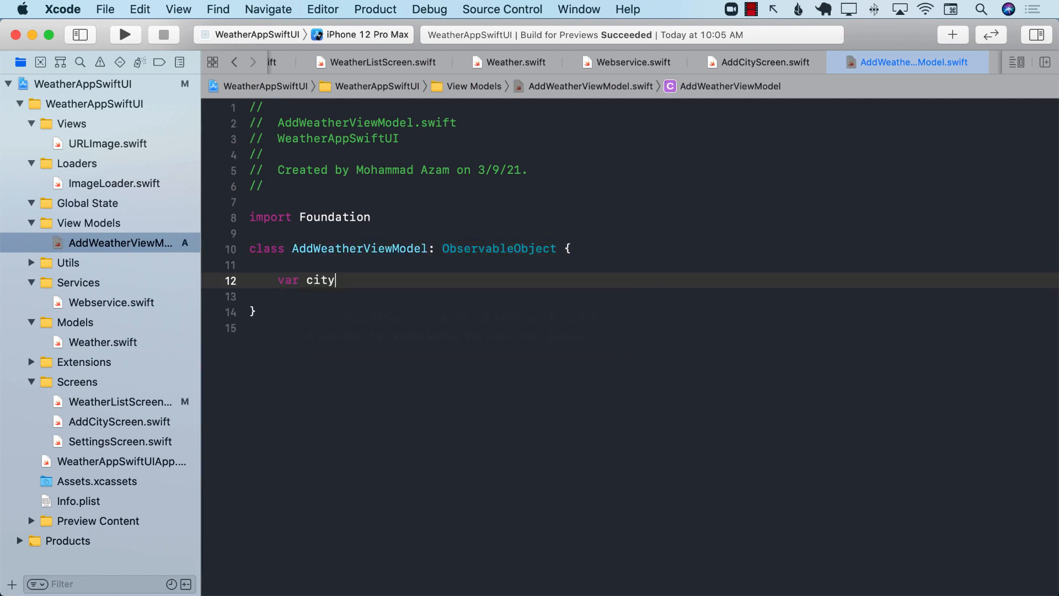
text(: Sr)
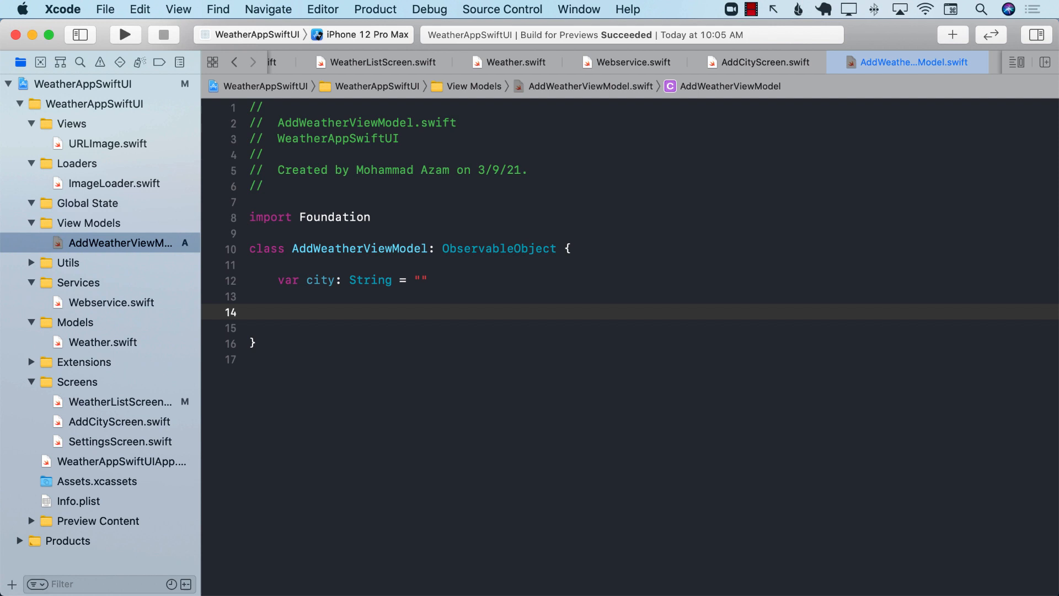
text(func add)
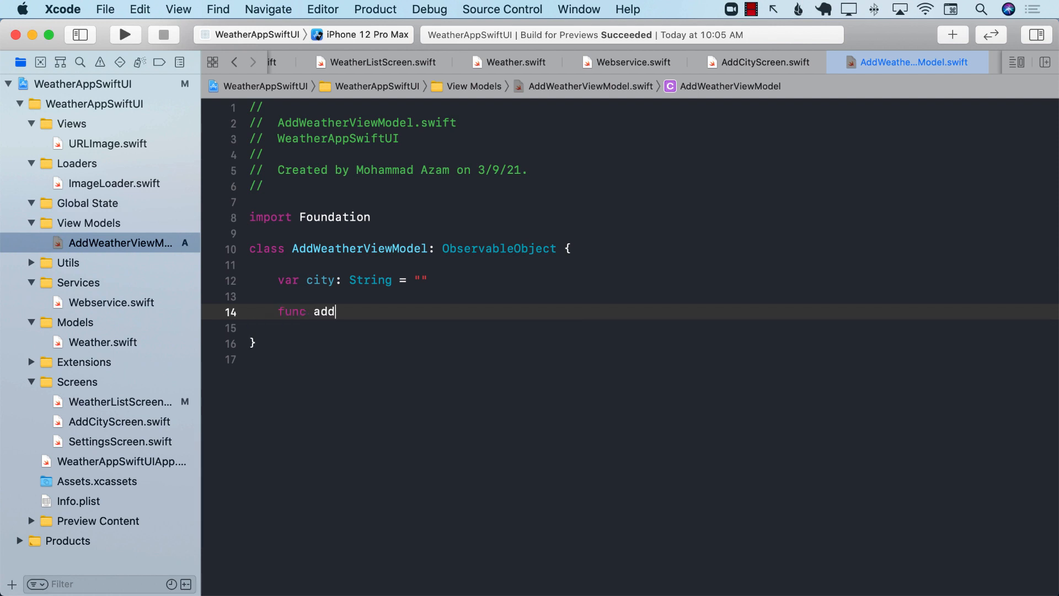
text(save)
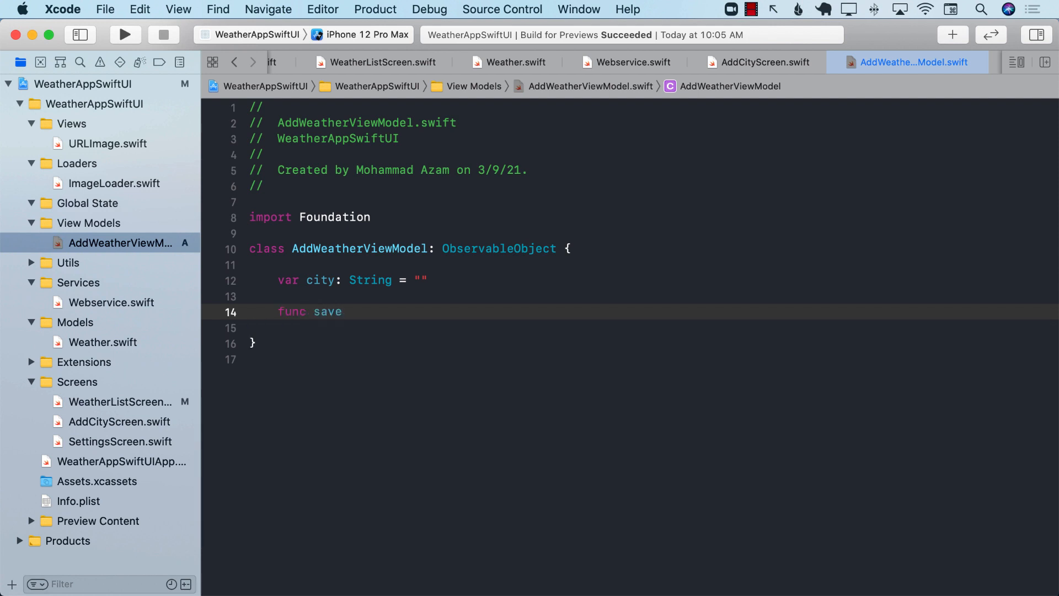
text(()
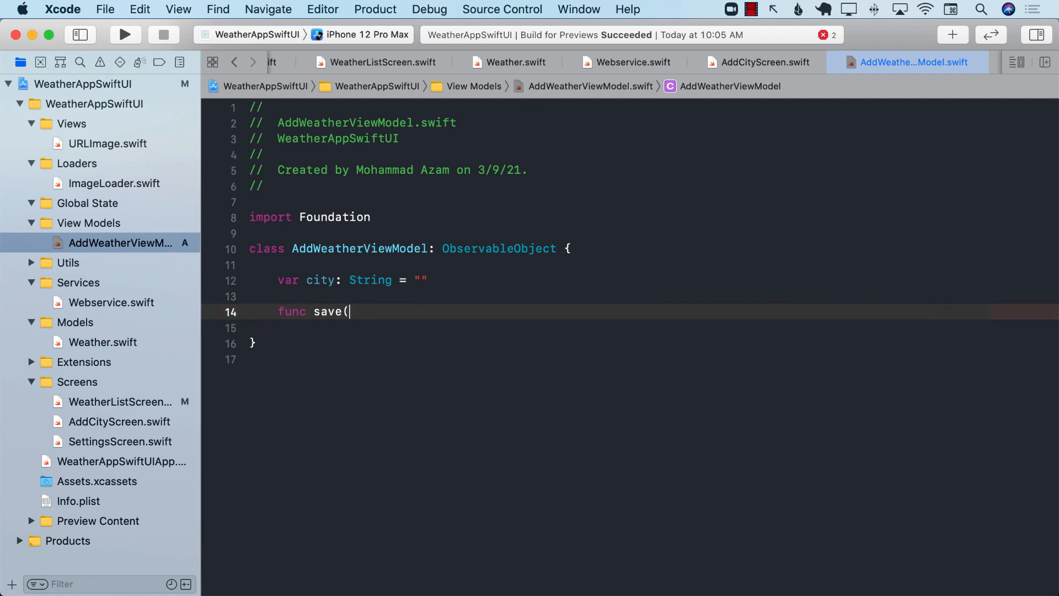
text(completion:)
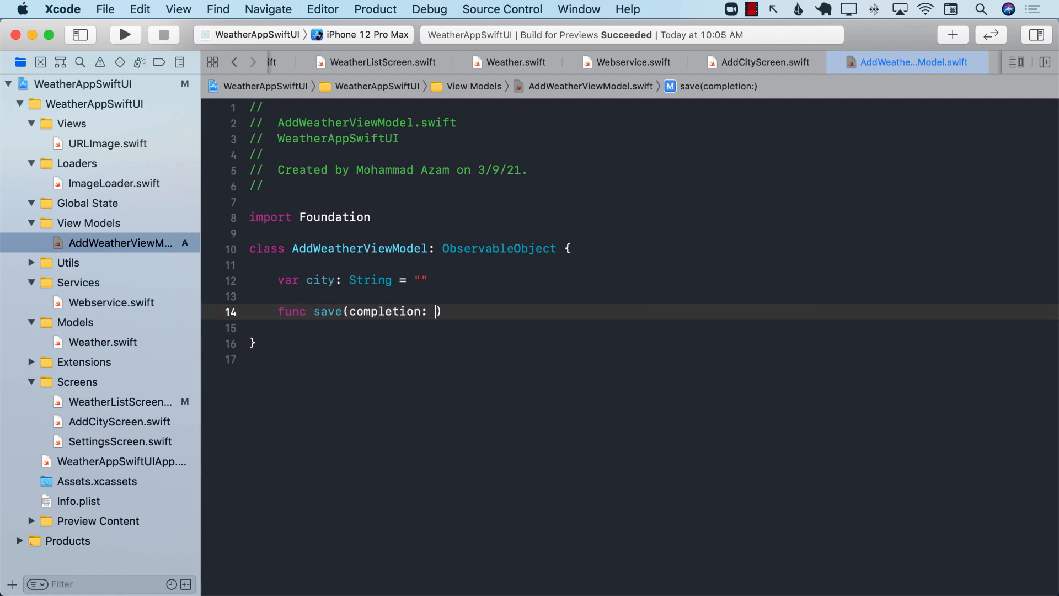
text(@escaping)
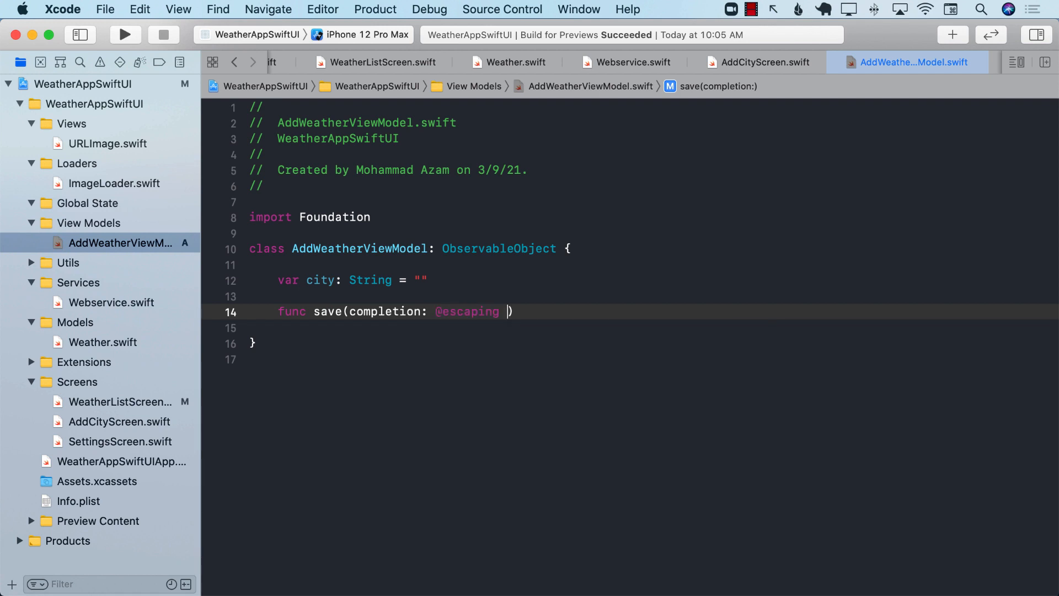
text(())
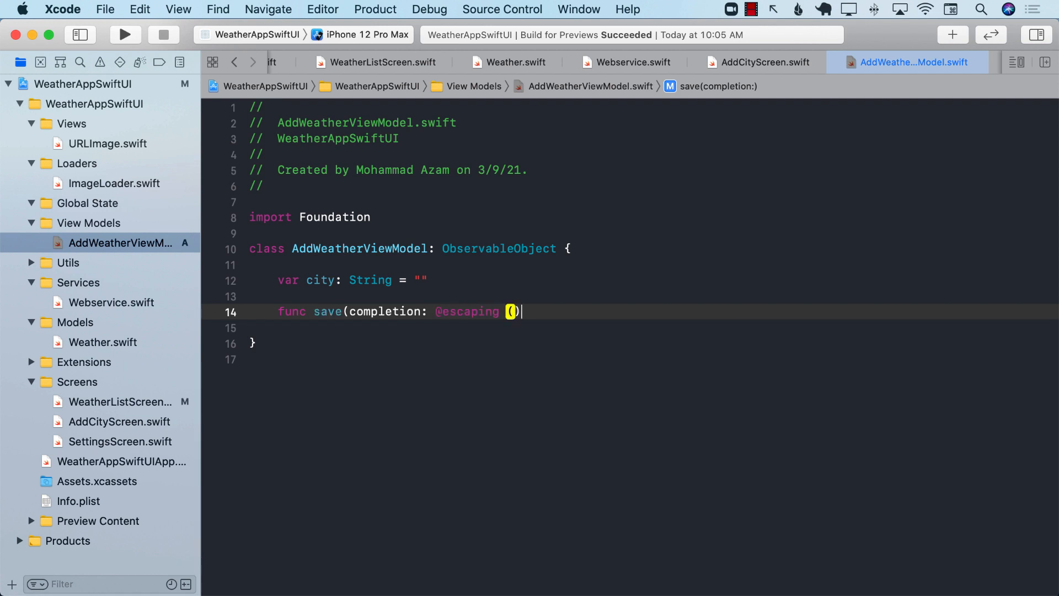
text(WeatherViewModel)
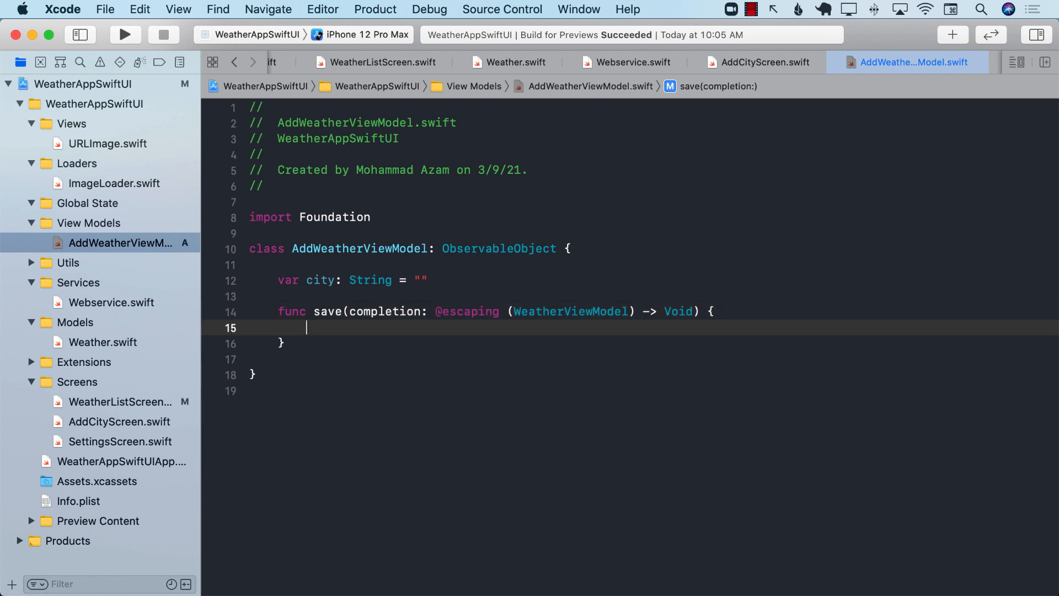
Step: Insert blank lines in save's body and place the caret on the empty line
key(Return)
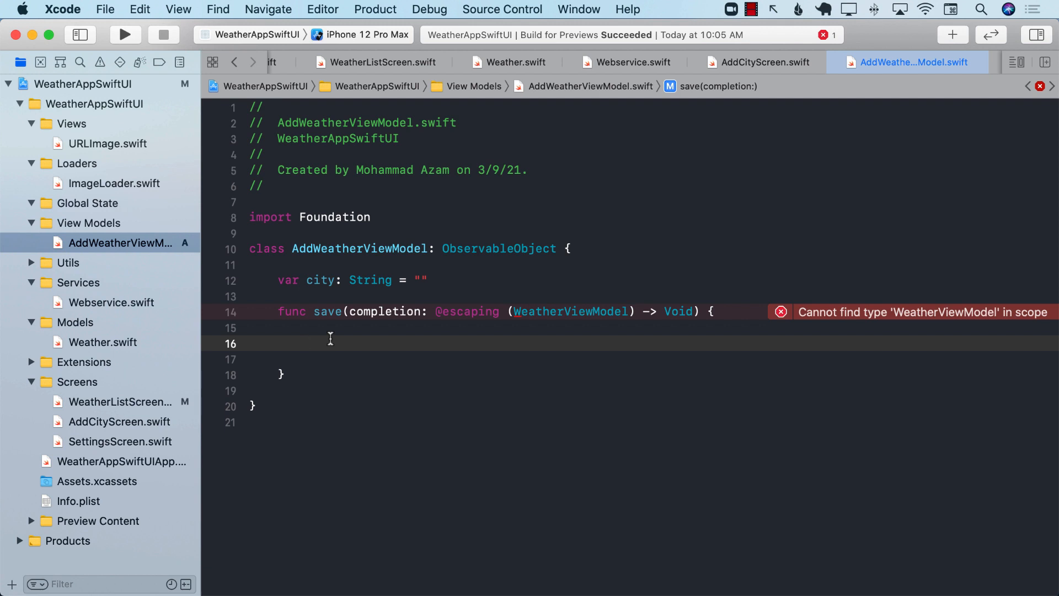
double_click(569, 311)
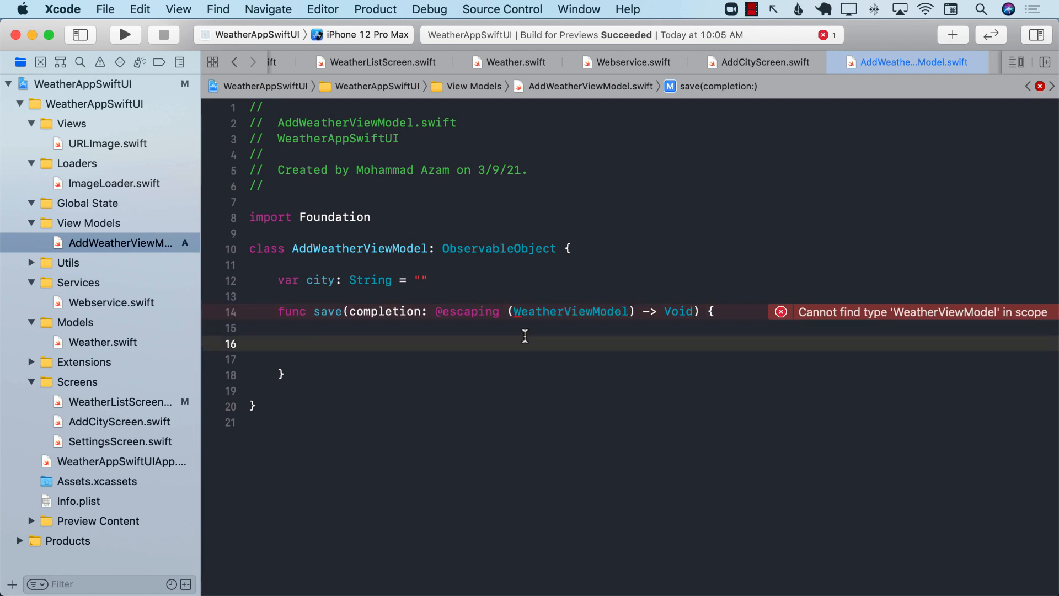
click(541, 311)
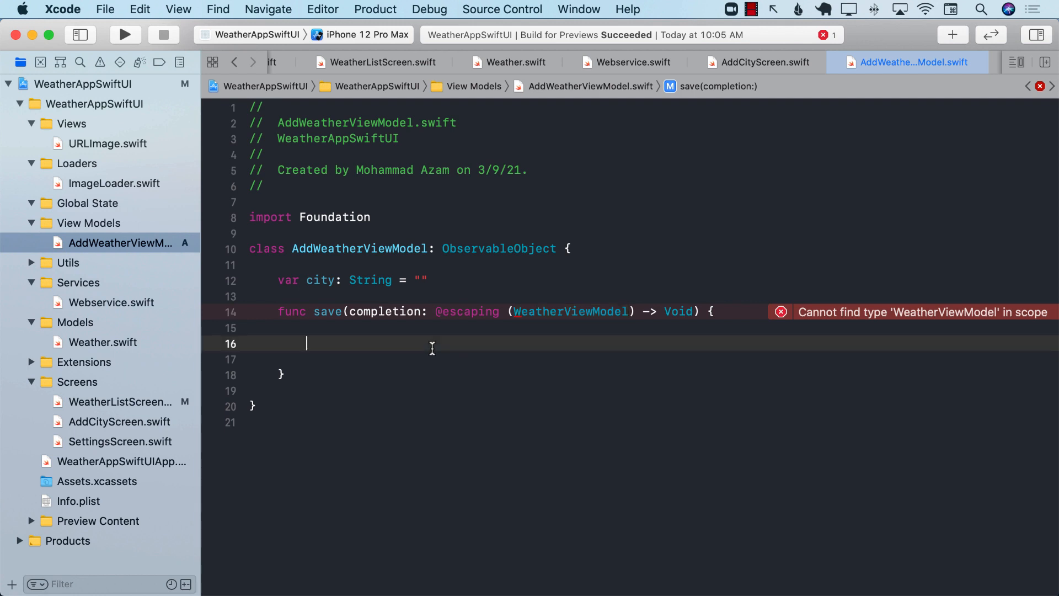
mouse_move(417, 340)
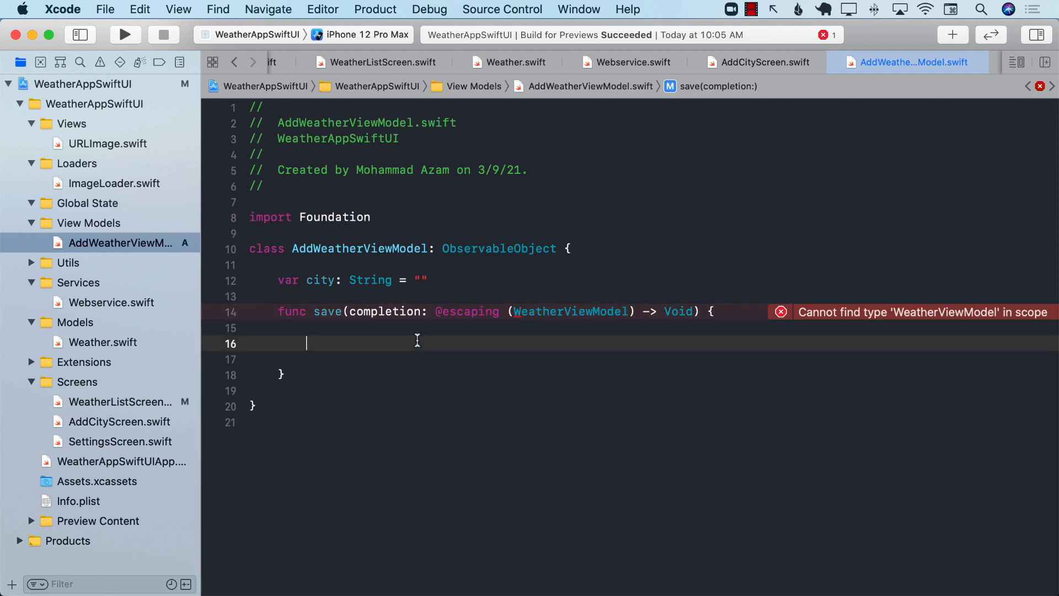
Step: Call Webservice().getWeatherByCity(city: city) and switch on result with a .success(let weather) case
text(Web)
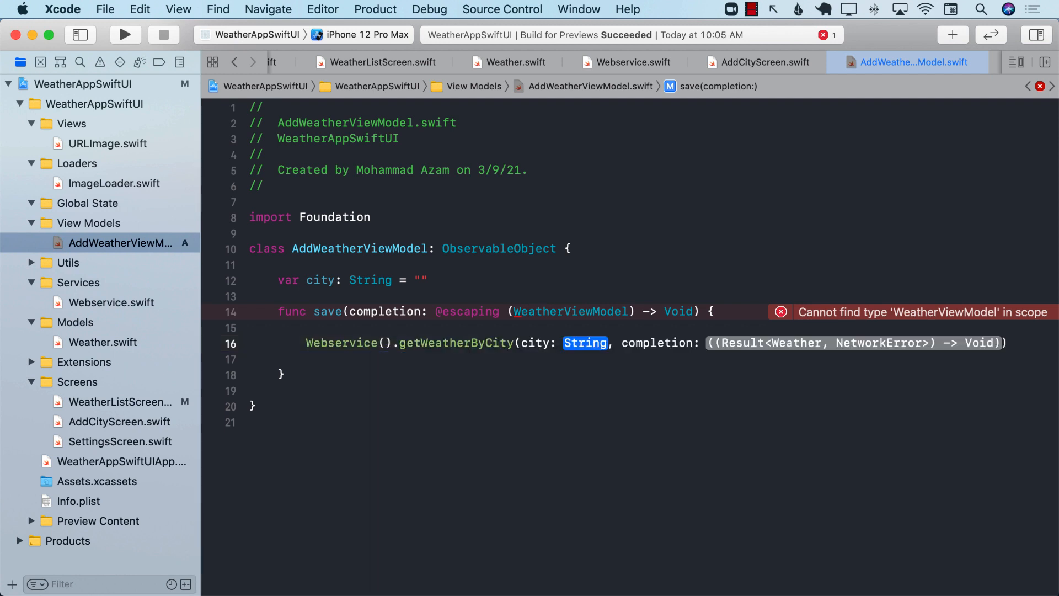
text(city))
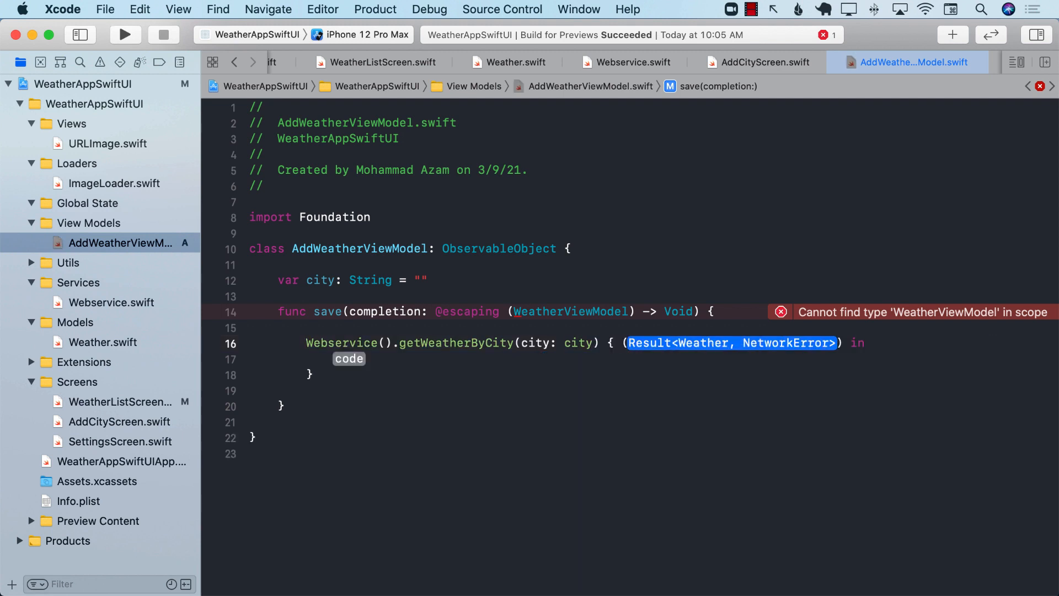
text(result)
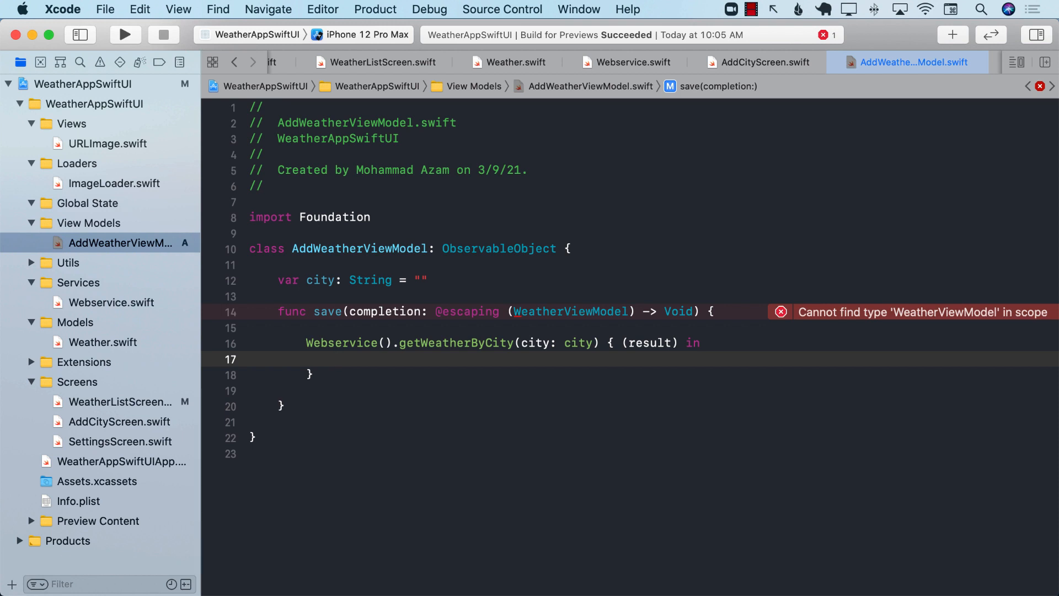
text(switch result {)
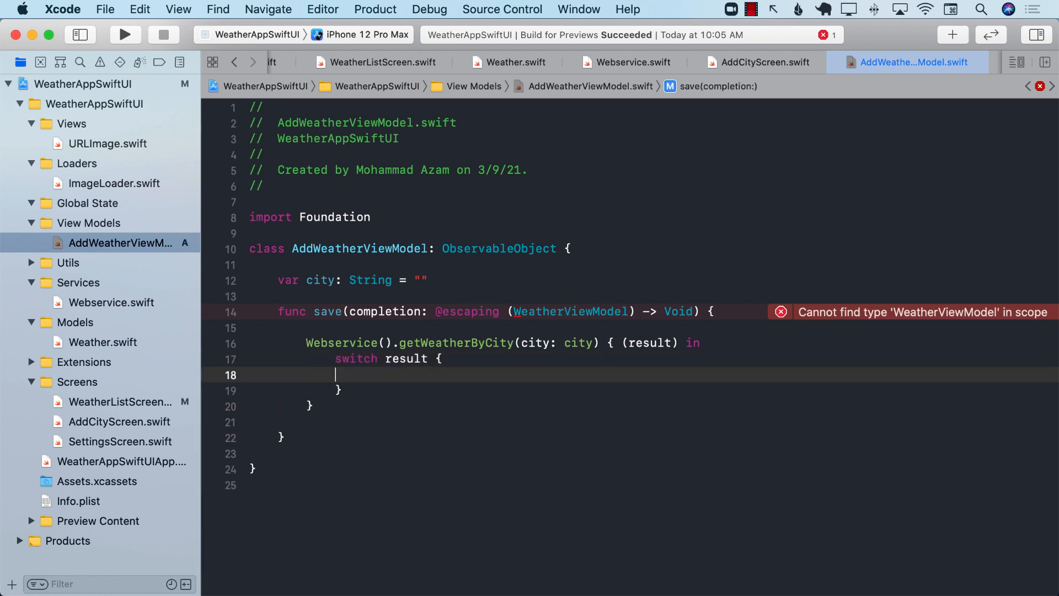
text(case .success(Weather)
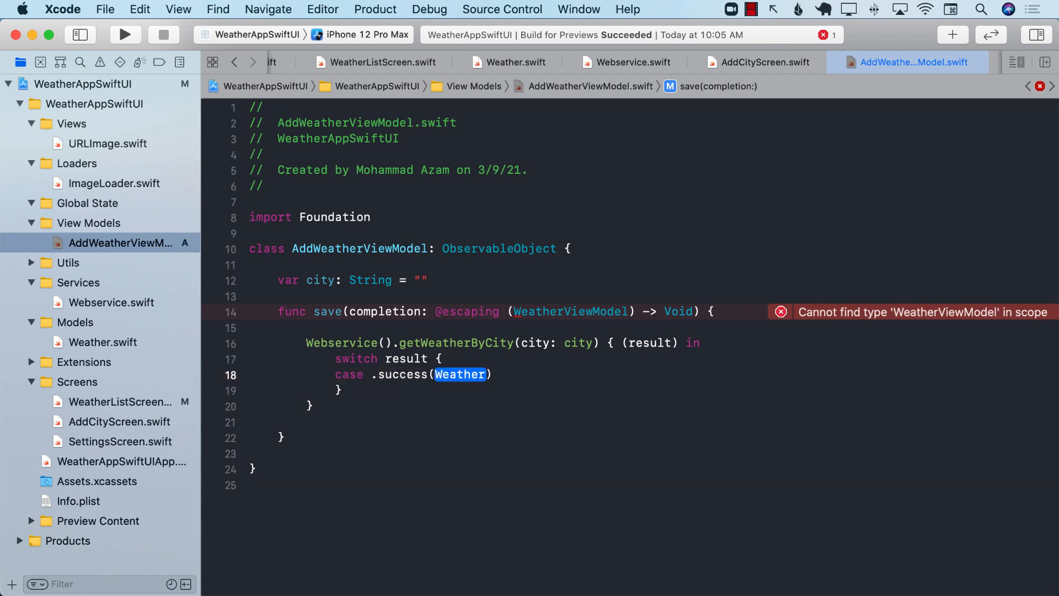
text(let w)
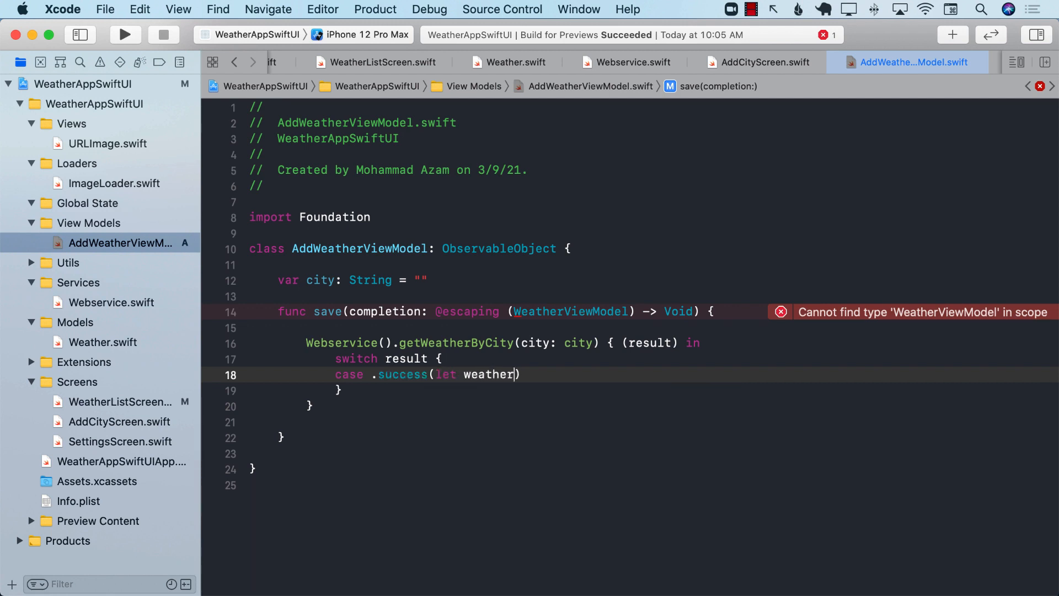
text():)
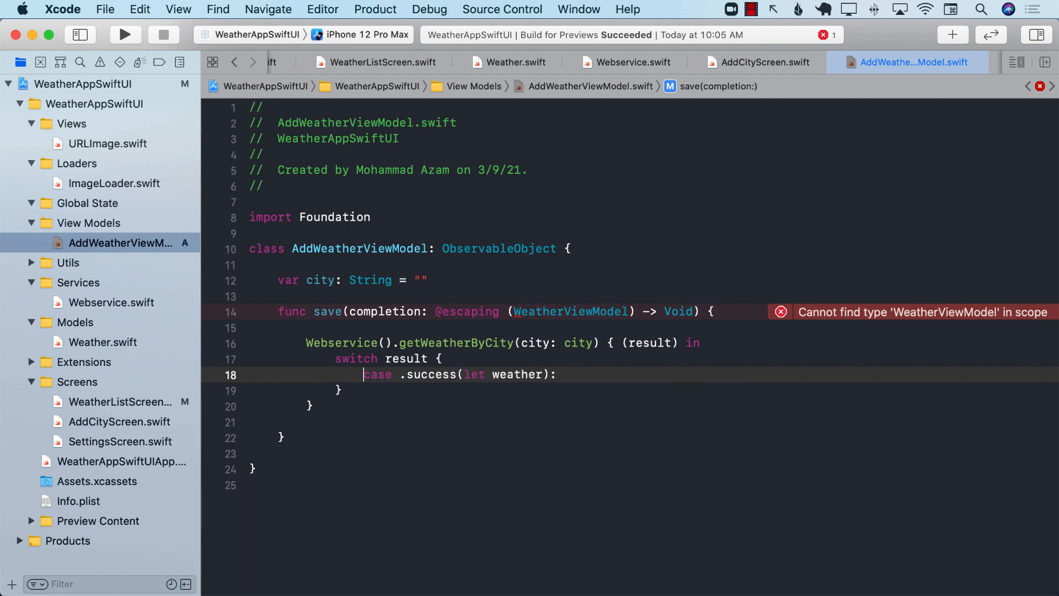
key(return)
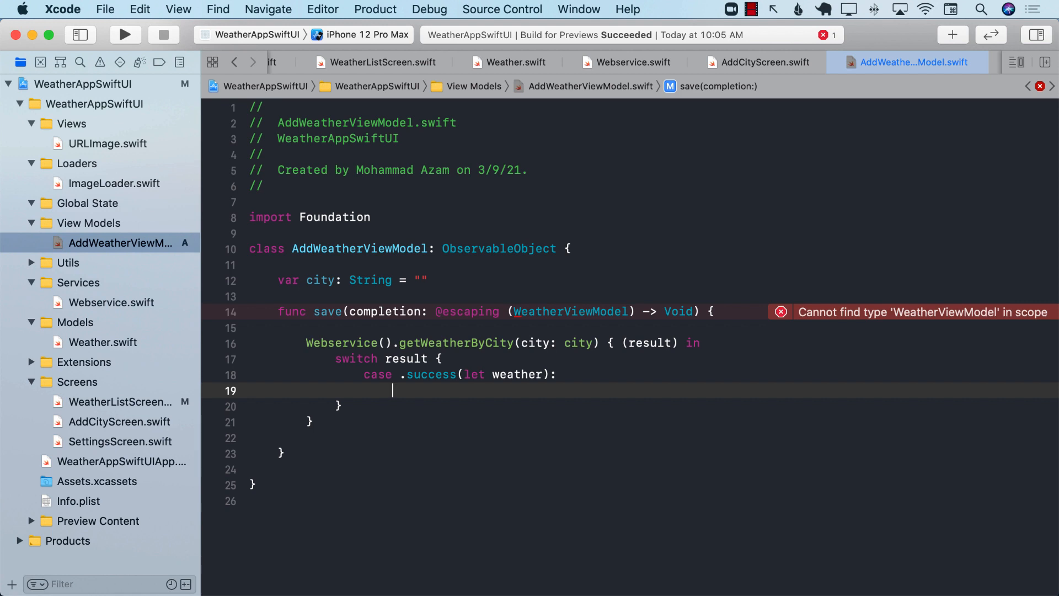
Step: On success, call completion(WeatherViewModel(weather: weather)) inside DispatchQueue.main.async
text(DispatchQ)
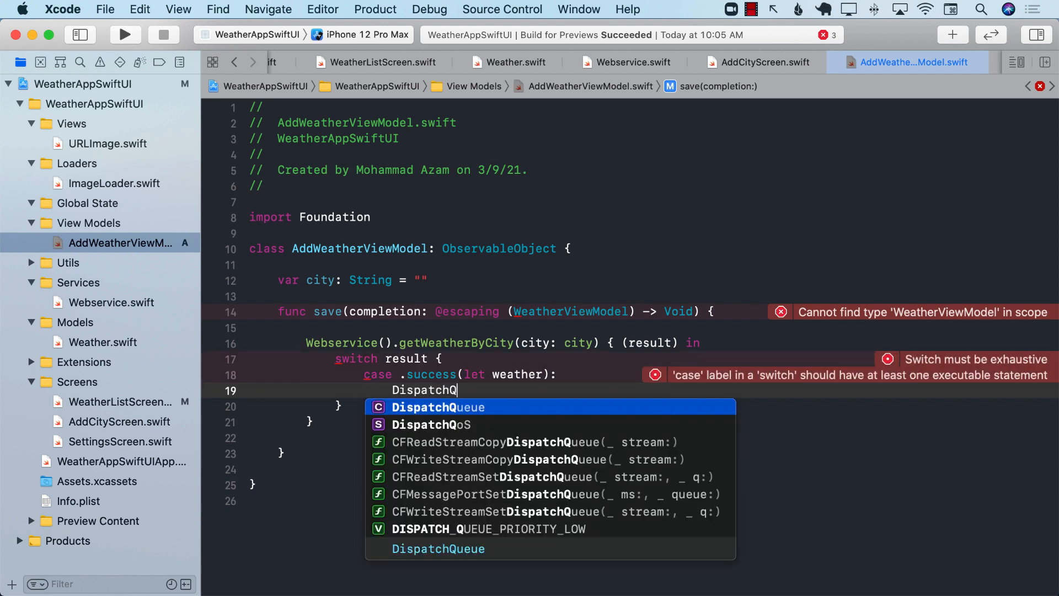
text(ueue.main)
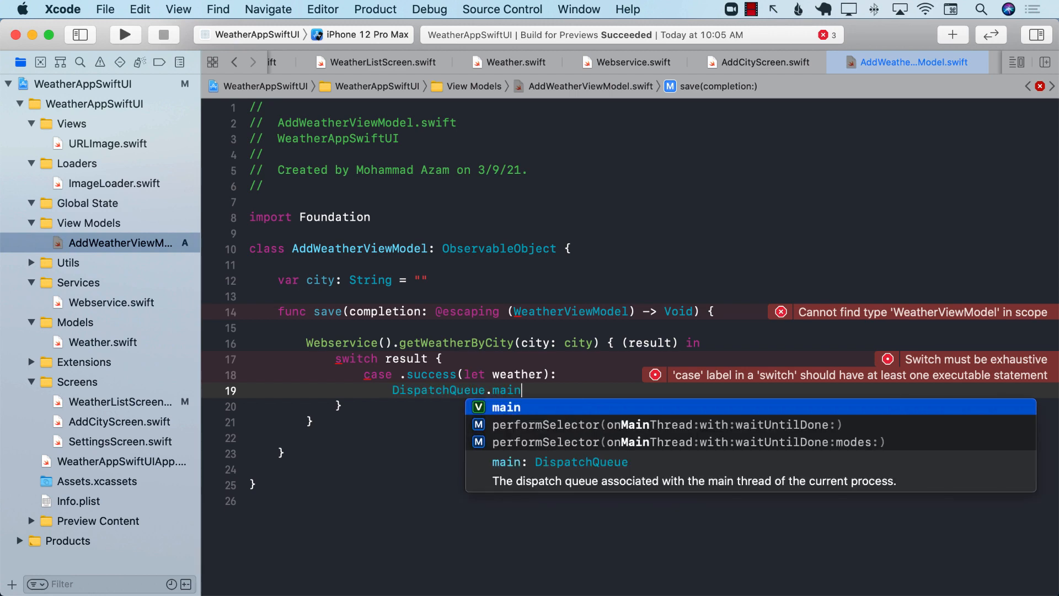
text(.async {)
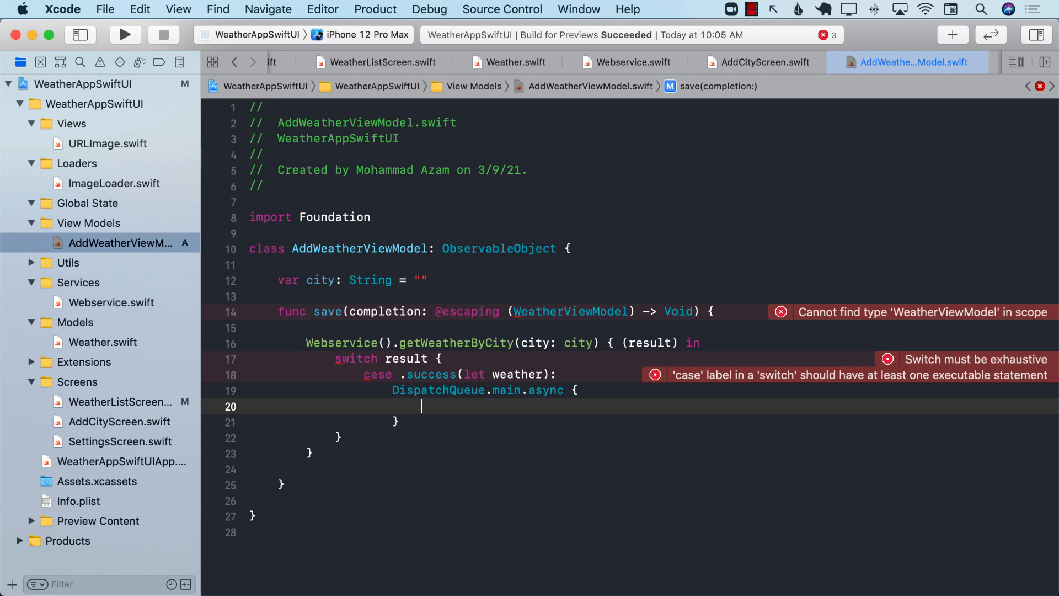
text(completion()
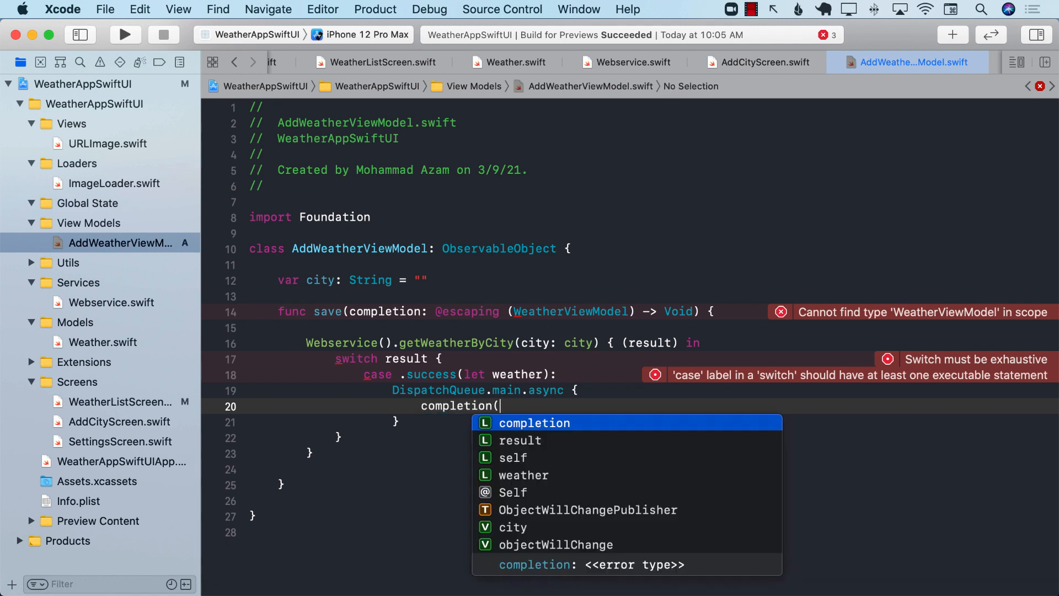
text(WeatherViewModel()
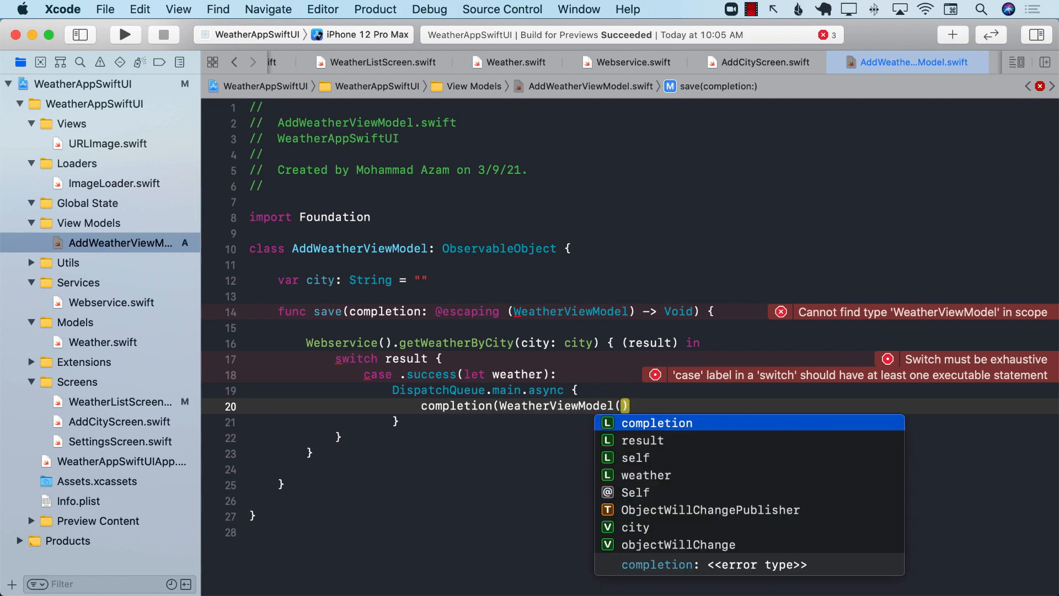
text(weather: weather)
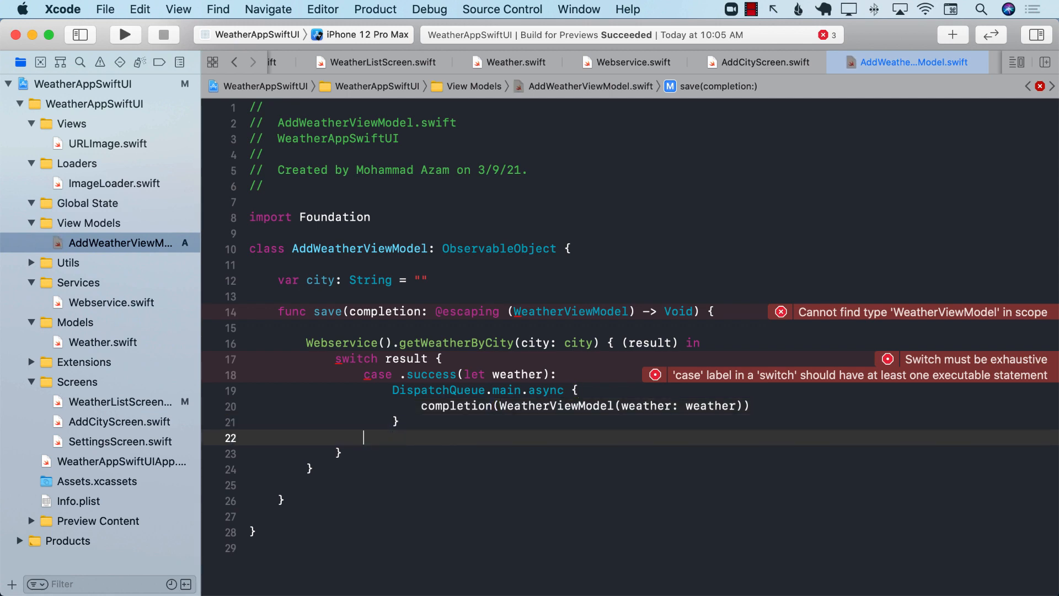
Step: Add a .failure(let error) case that prints the error, then select WeatherViewModel in the signature
text(case .failure(let error):)
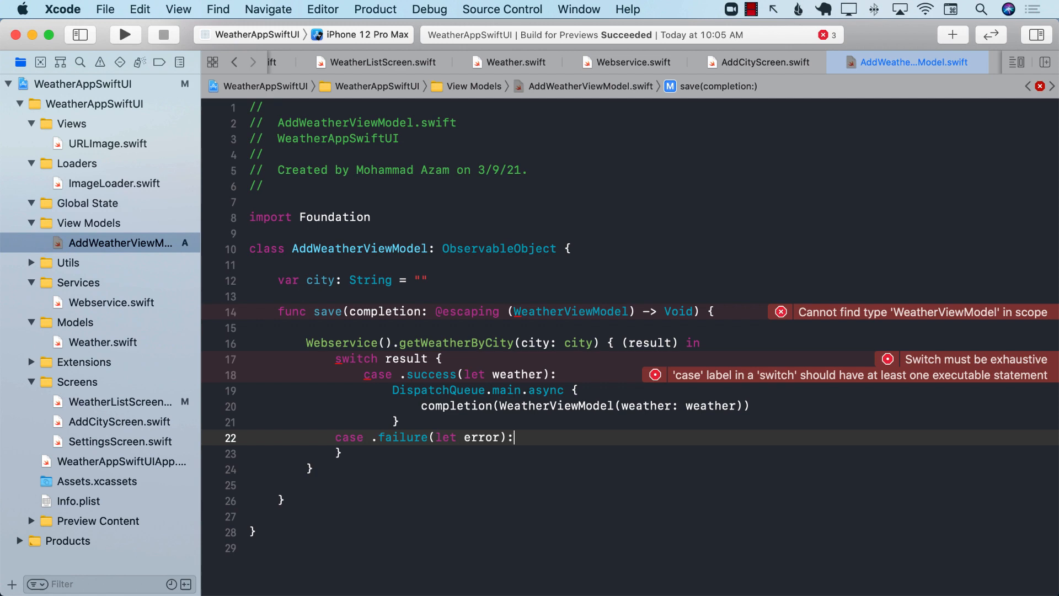
text(print(error)
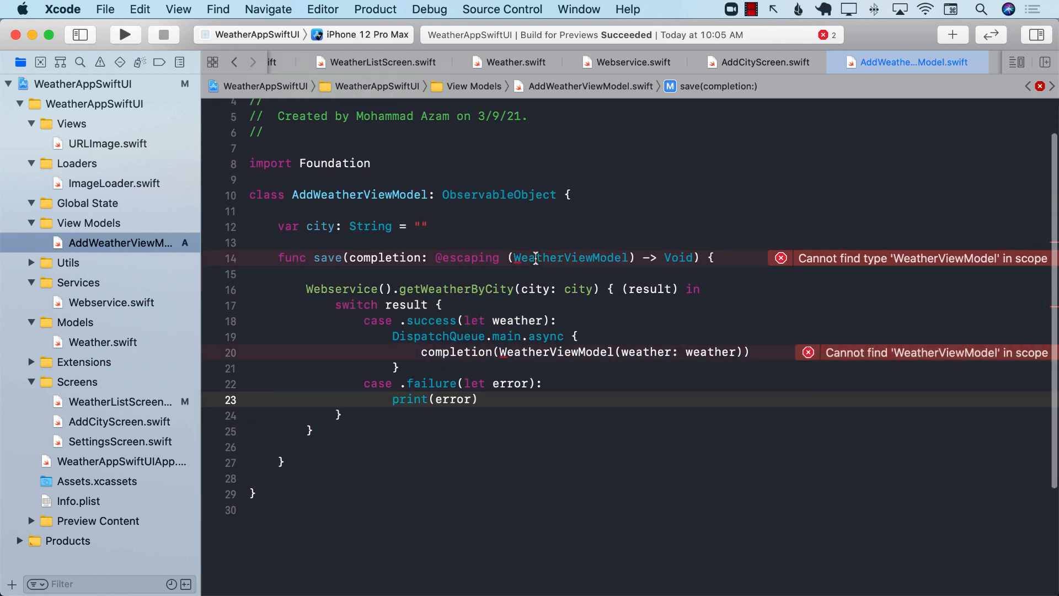
double_click(569, 257)
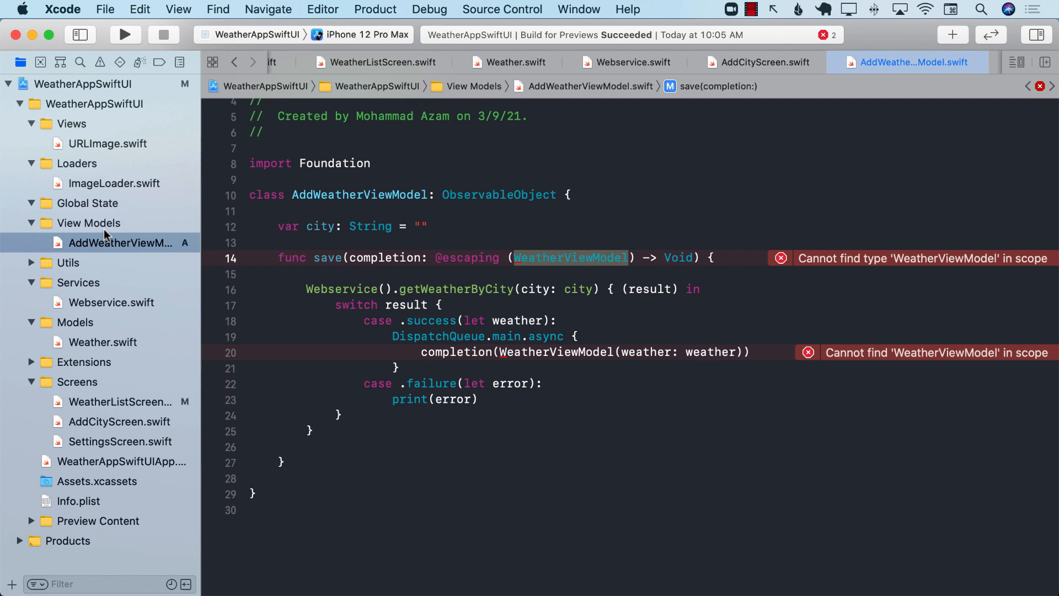
Step: Create WeatherViewModel.swift as a new Swift file in the View Models group
right_click(88, 223)
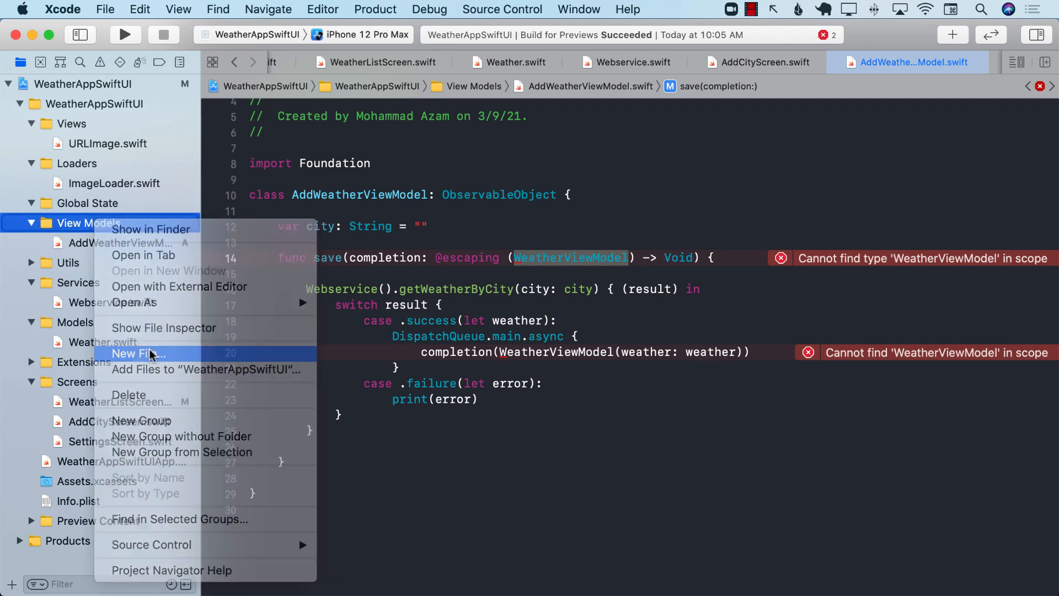
click(139, 353)
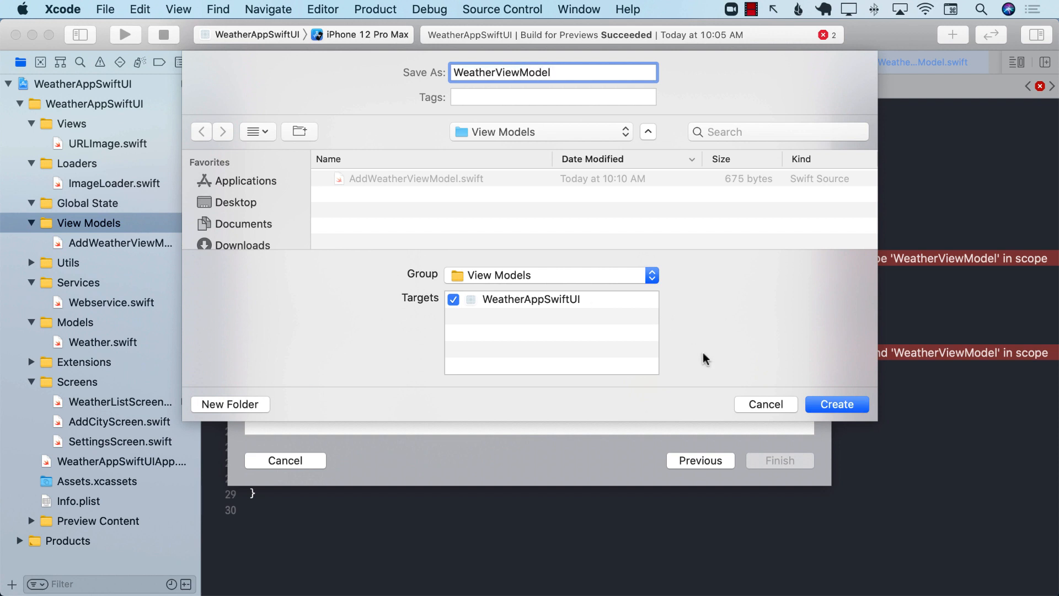
click(836, 404)
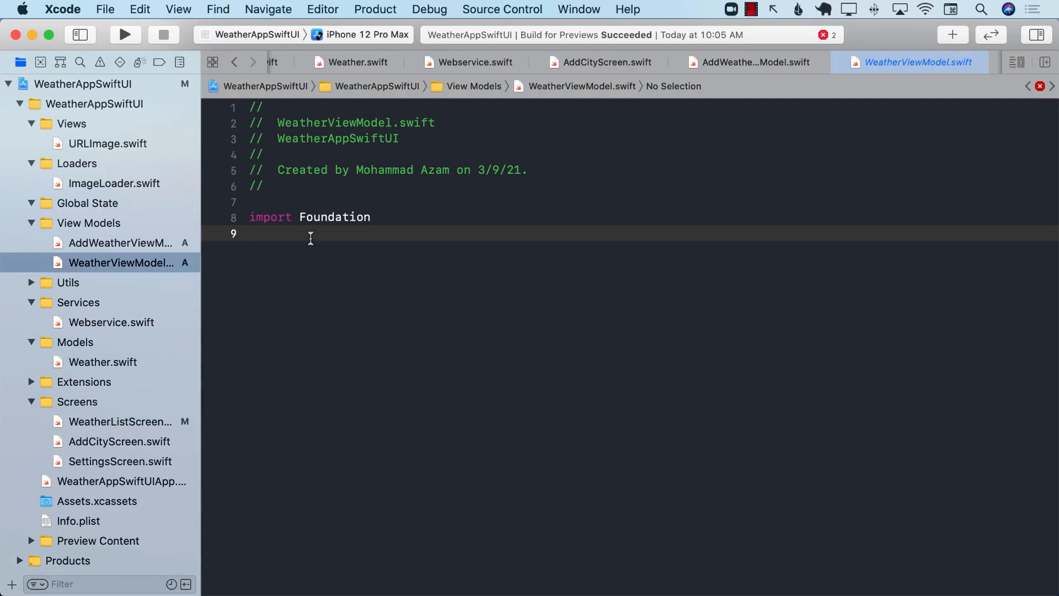
Step: Below the Foundation import, write struct WeatherViewModel containing let weather: Weather
click(251, 233)
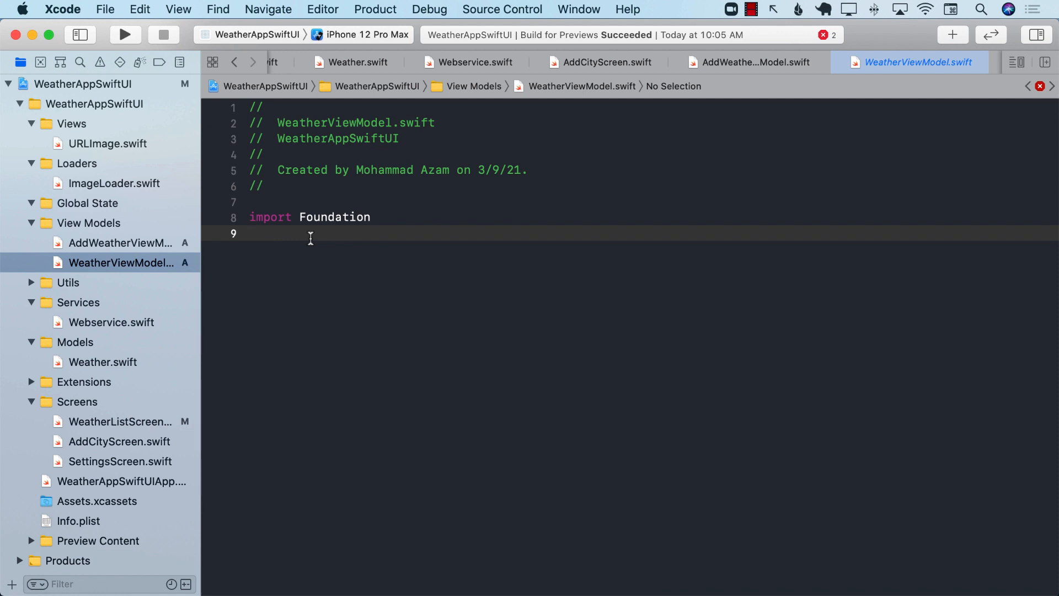
mouse_move(317, 237)
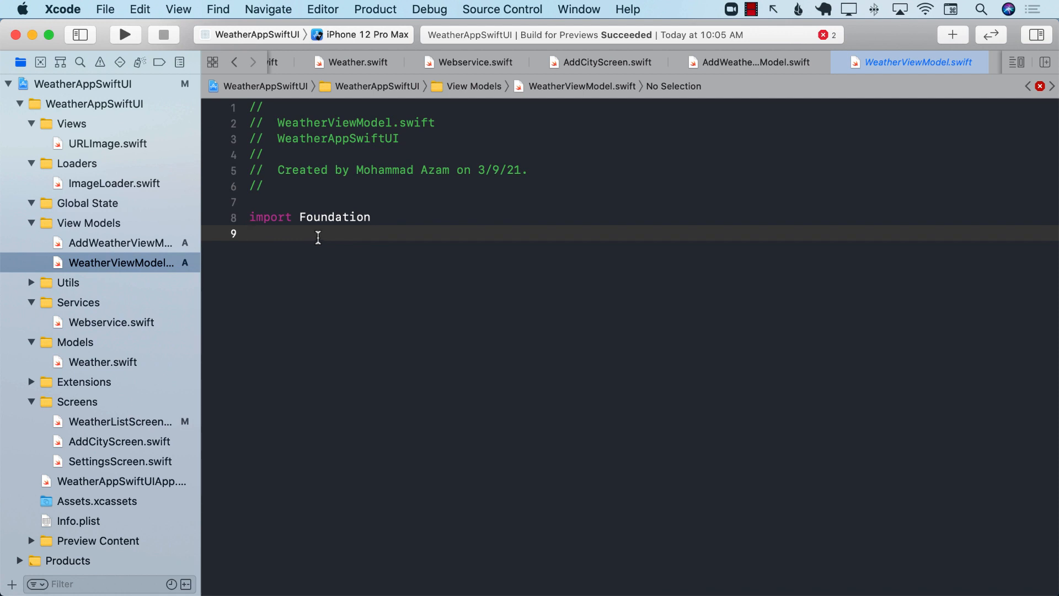
text(struct)
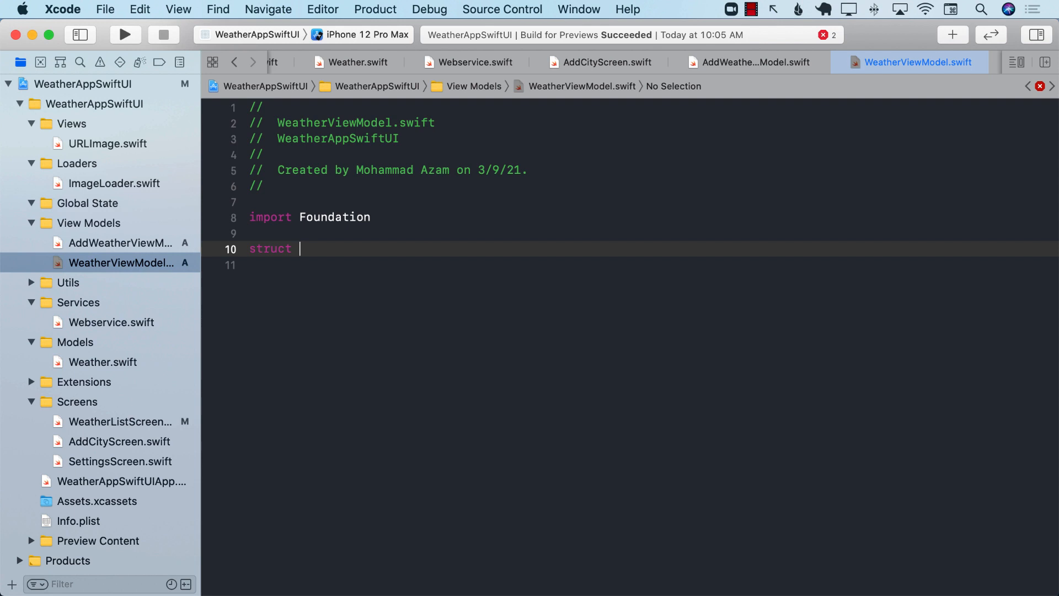
text(WeatherV)
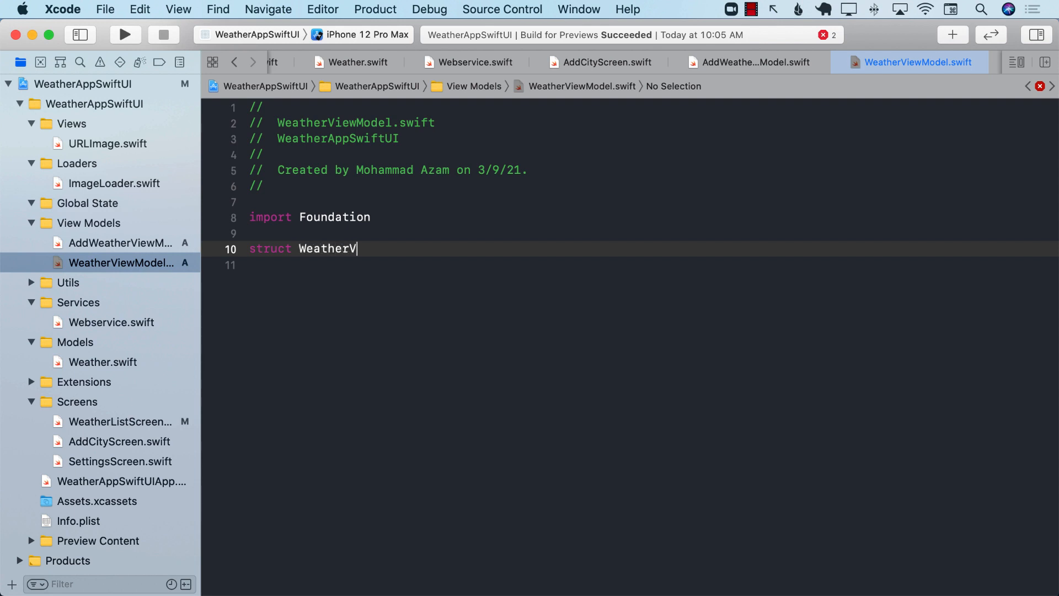
text(iewMo)
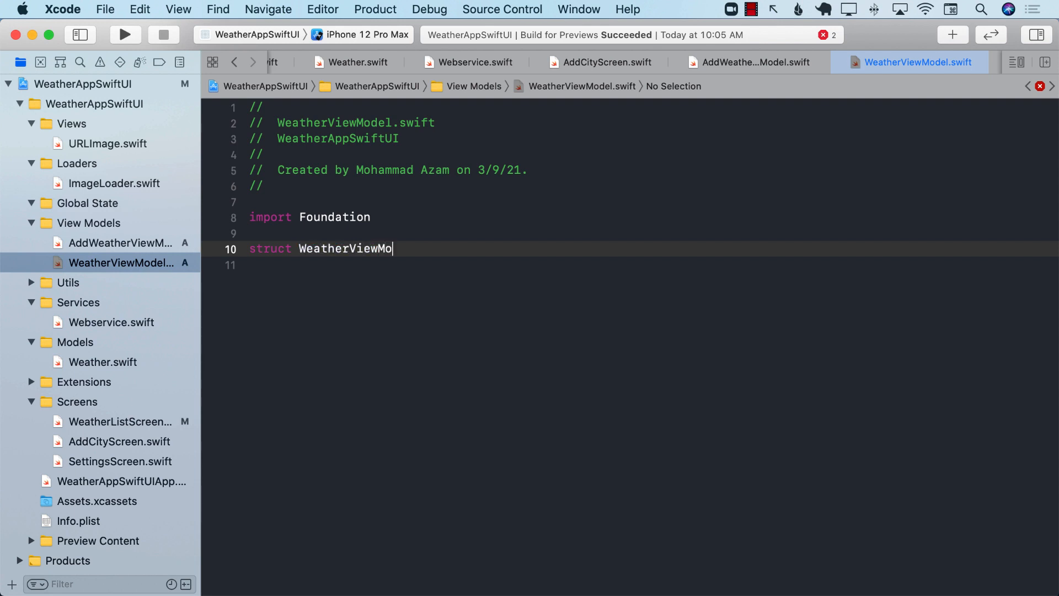
text(del {)
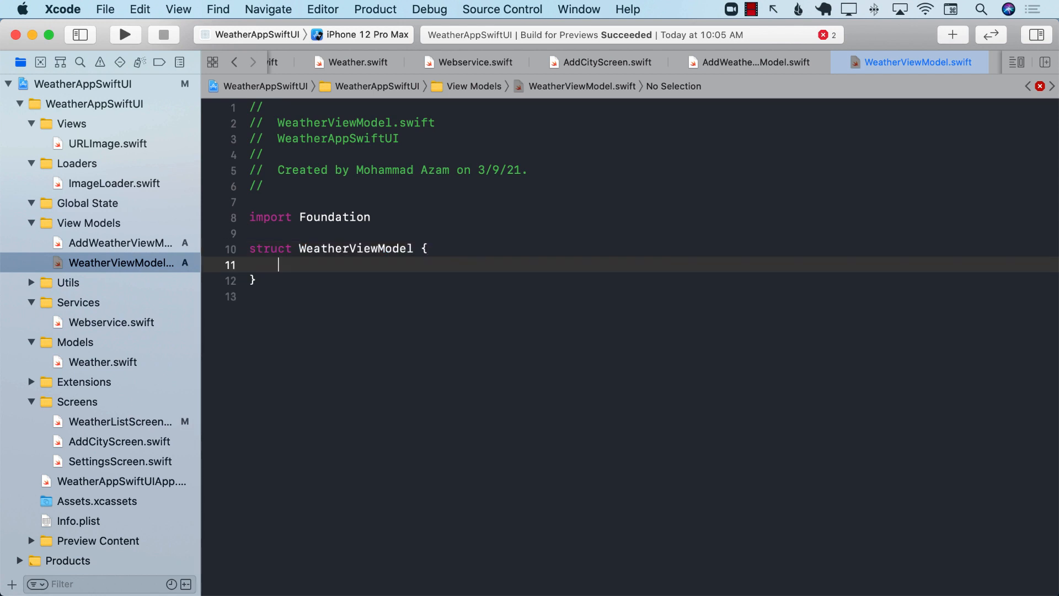
key(enter)
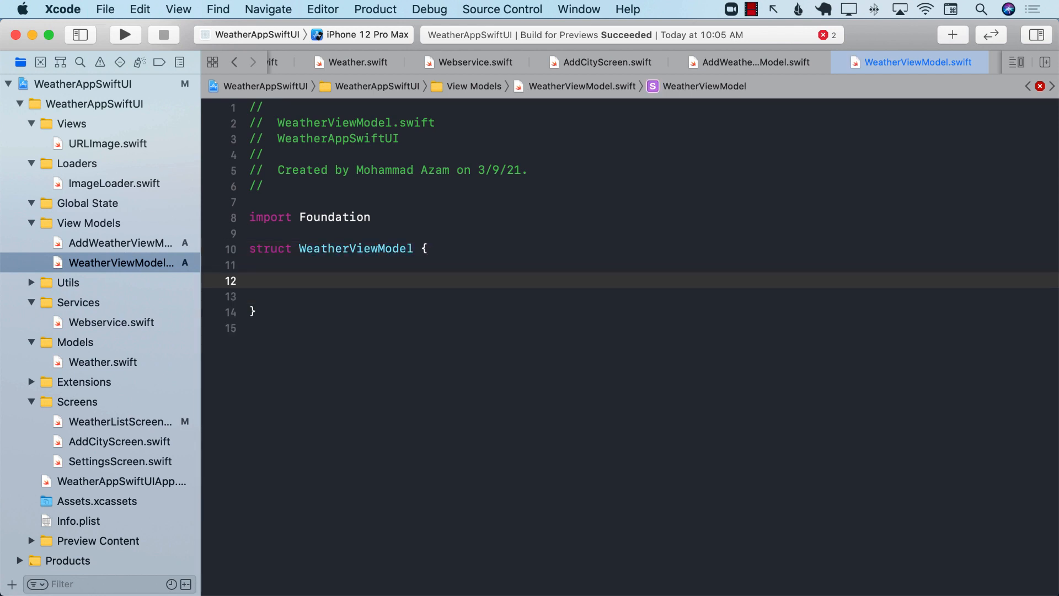
text(let weater: Weather)
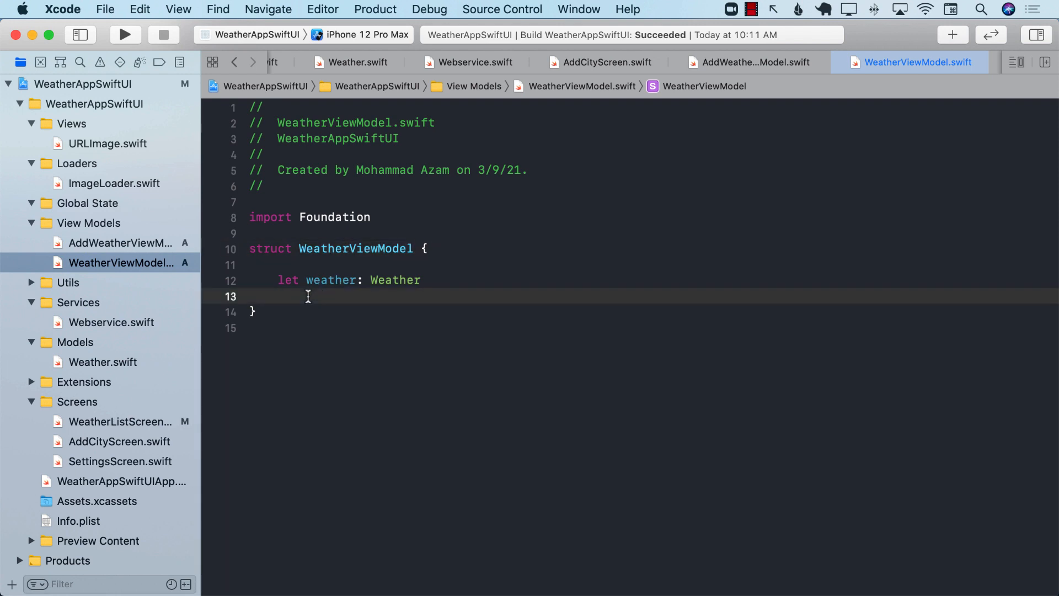
Step: Add computed vars such as temperature: Double, each returning the matching weather field
text(var tem)
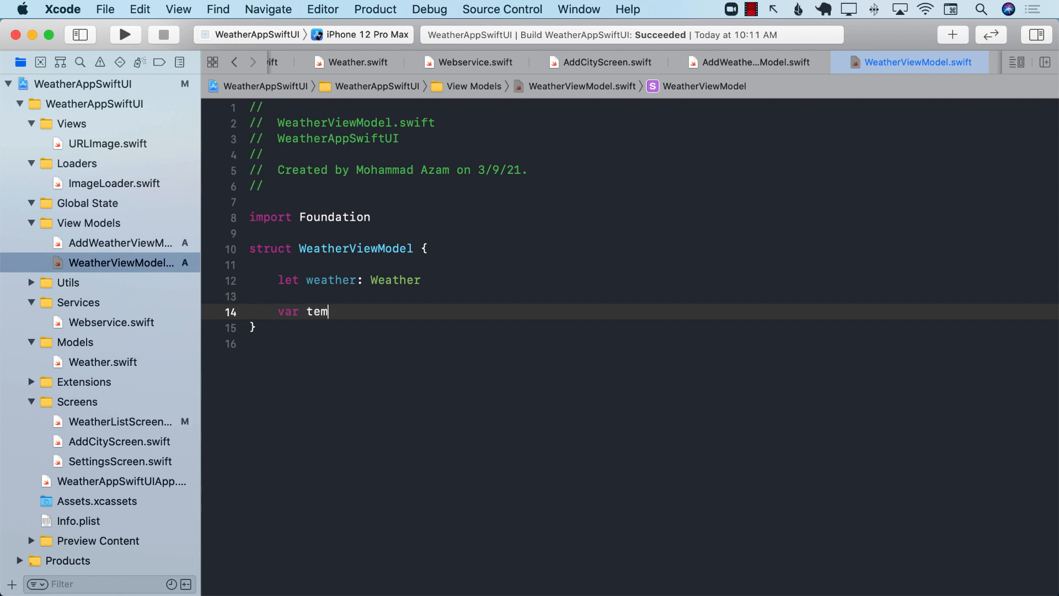
text(peratur)
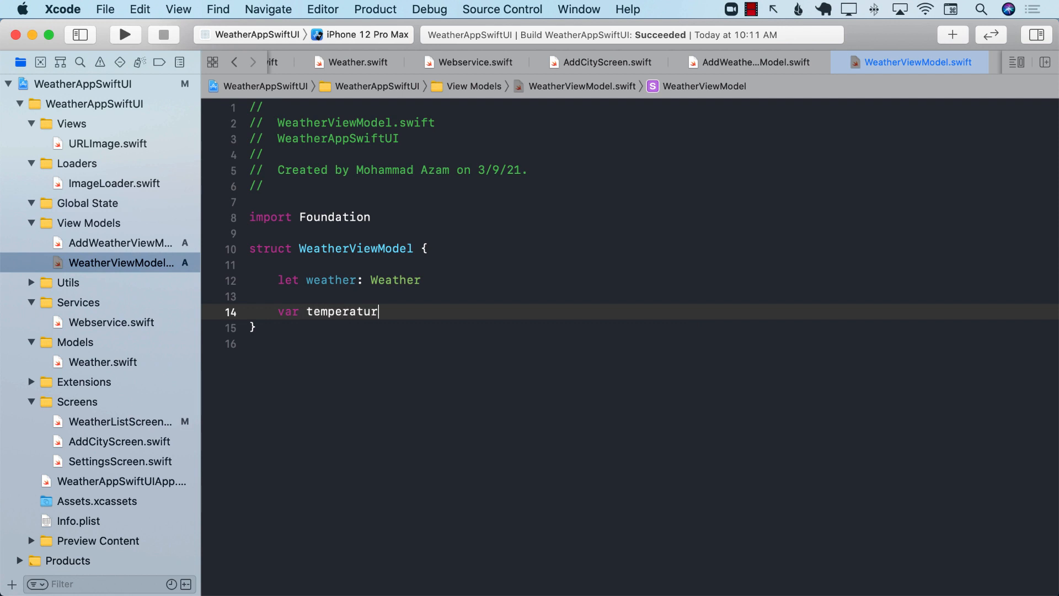
text(e: Double {)
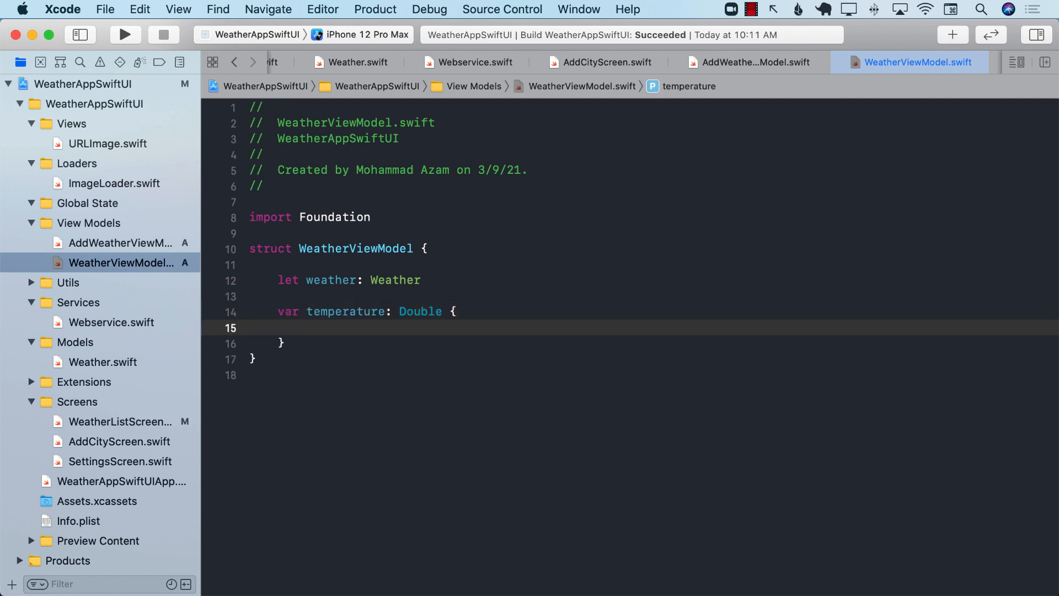
text(return wwea)
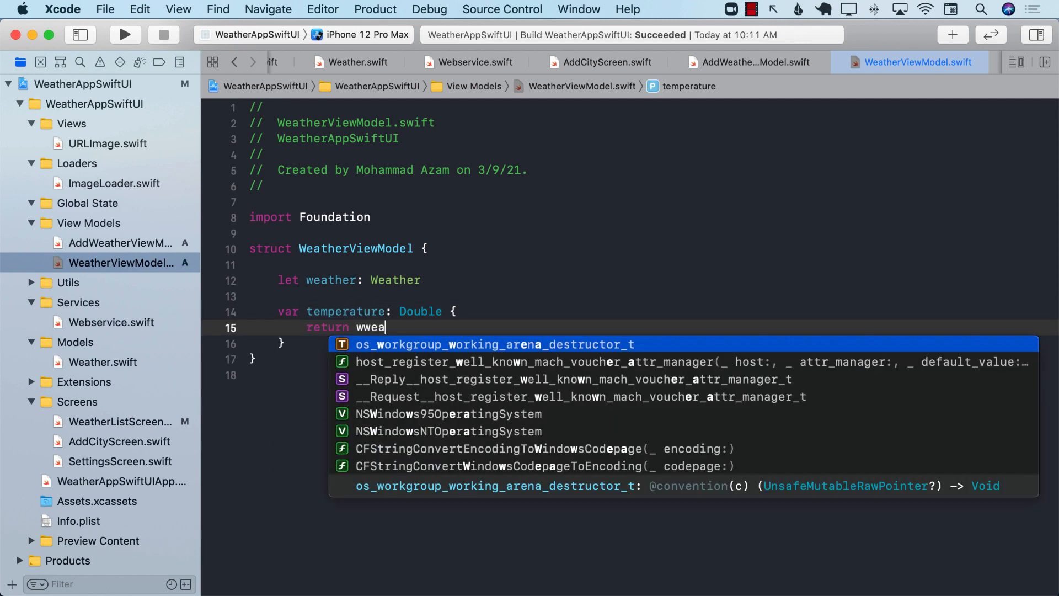
text(weather.temperature)
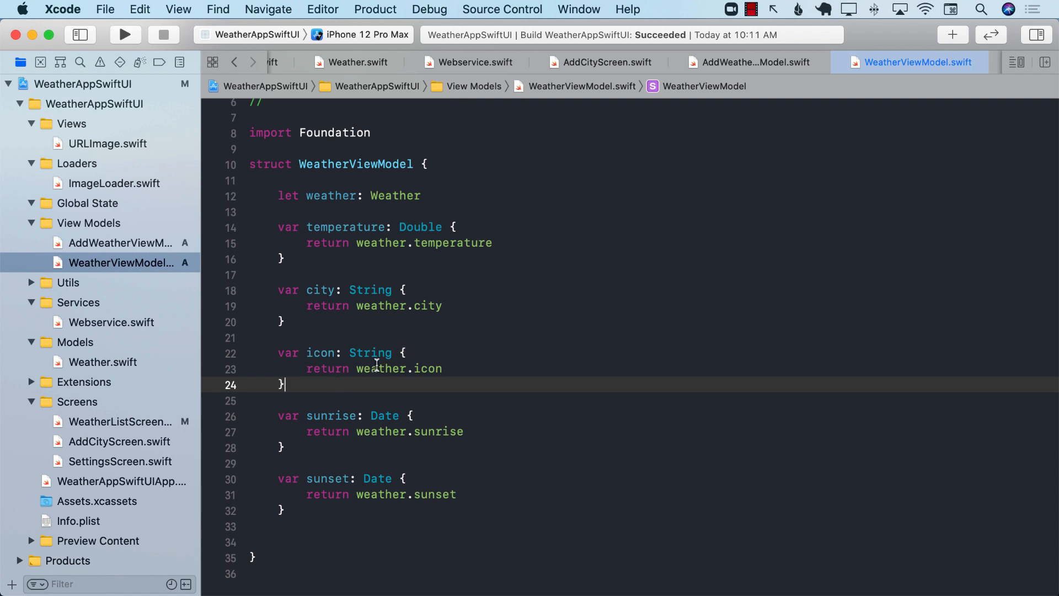
double_click(381, 369)
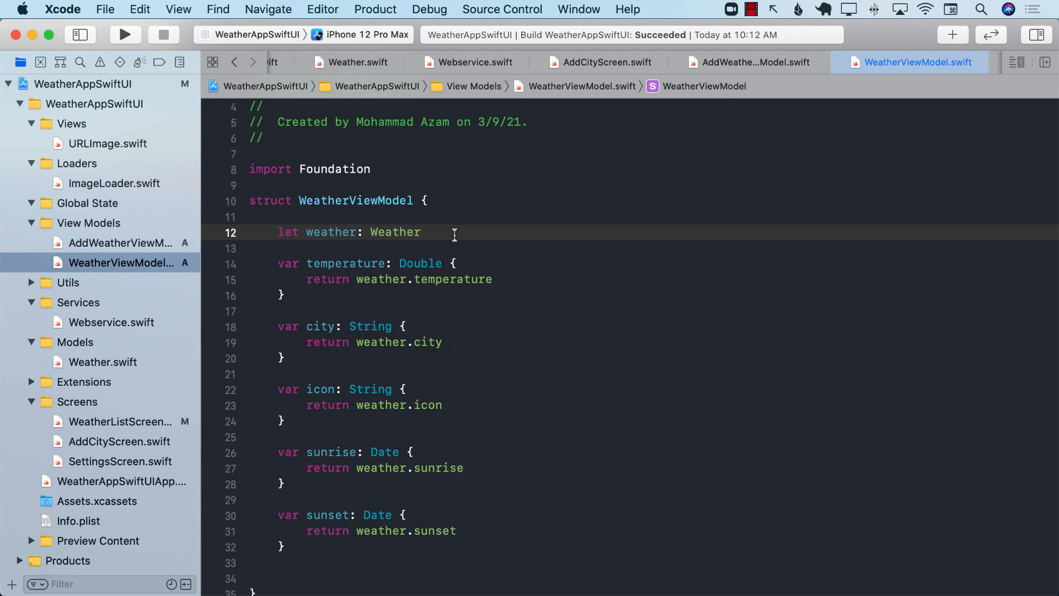
click(422, 232)
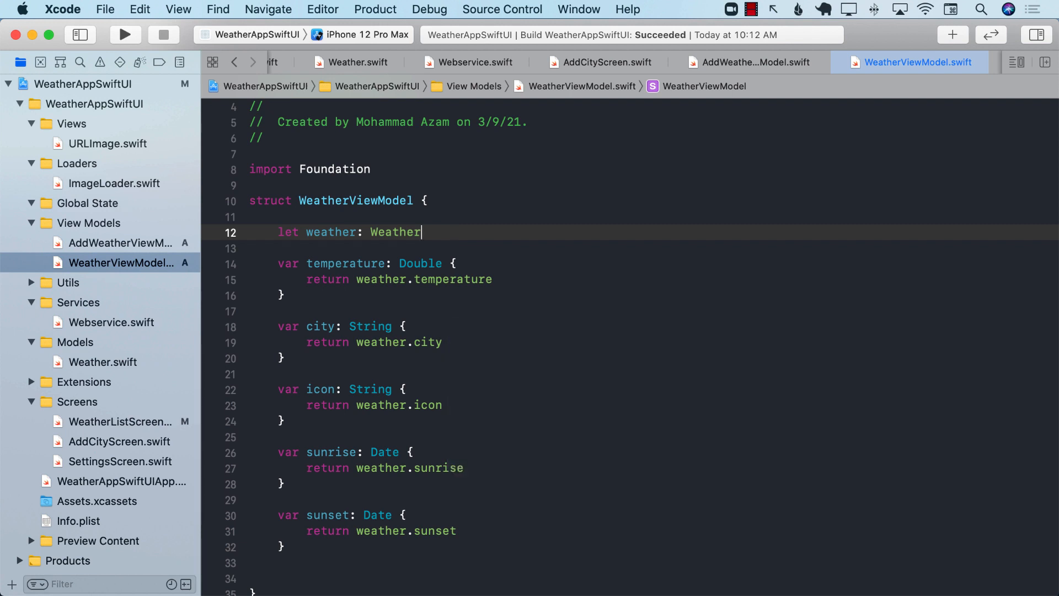
mouse_move(129, 283)
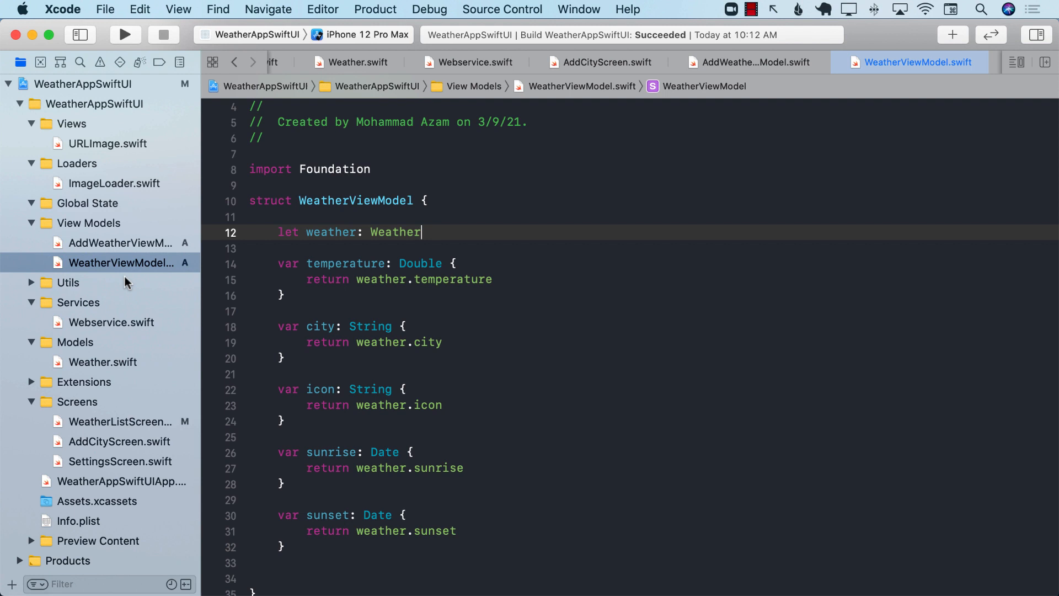